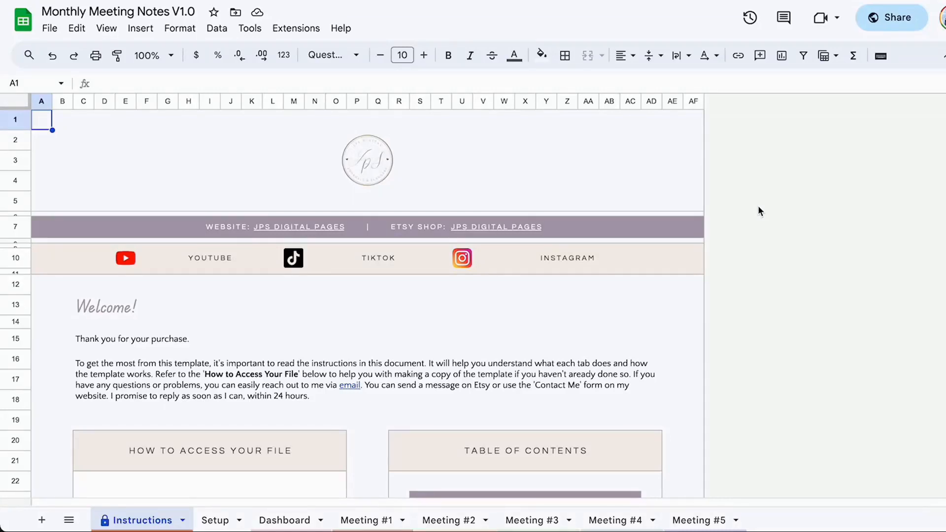
pyautogui.moveTo(190, 36)
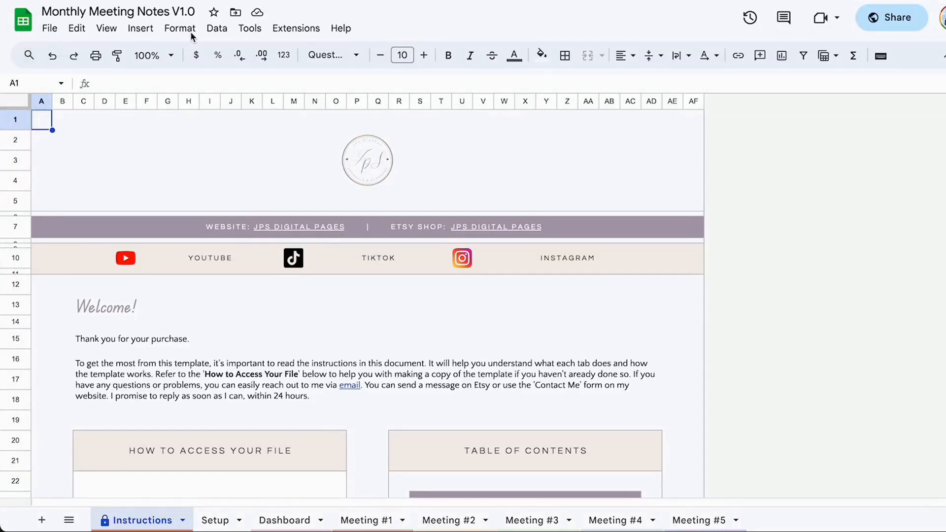
# Browse into the 10-meetings template whose first meeting tab is titled Jan-Week 1.
pyautogui.scroll(-3)
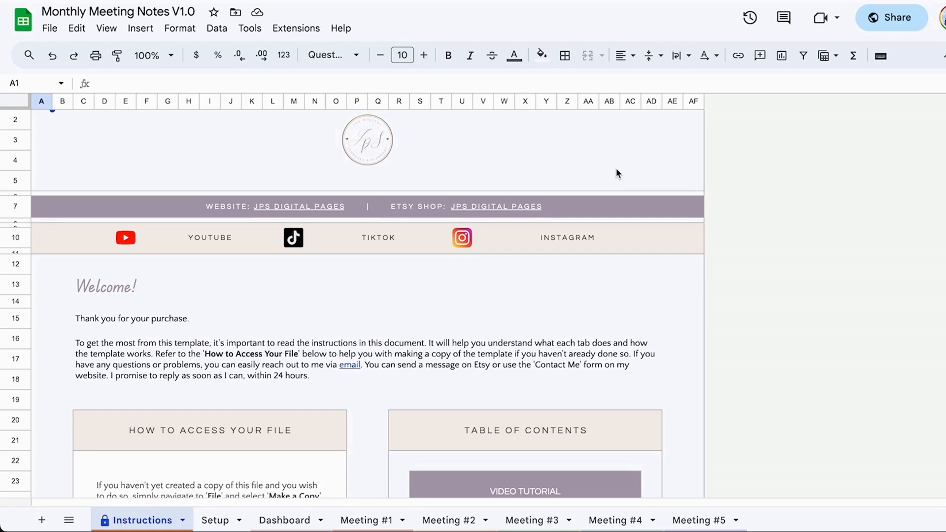
pyautogui.moveTo(578, 327)
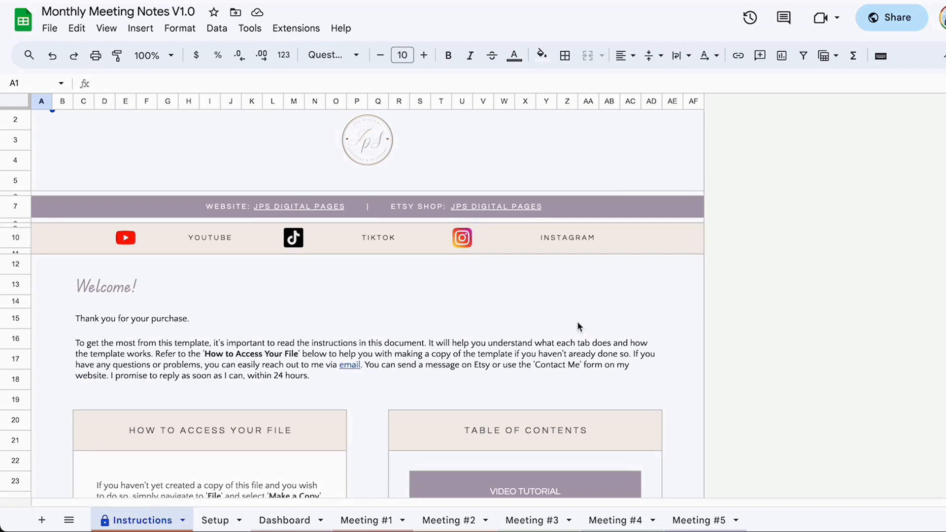
pyautogui.scroll(-3)
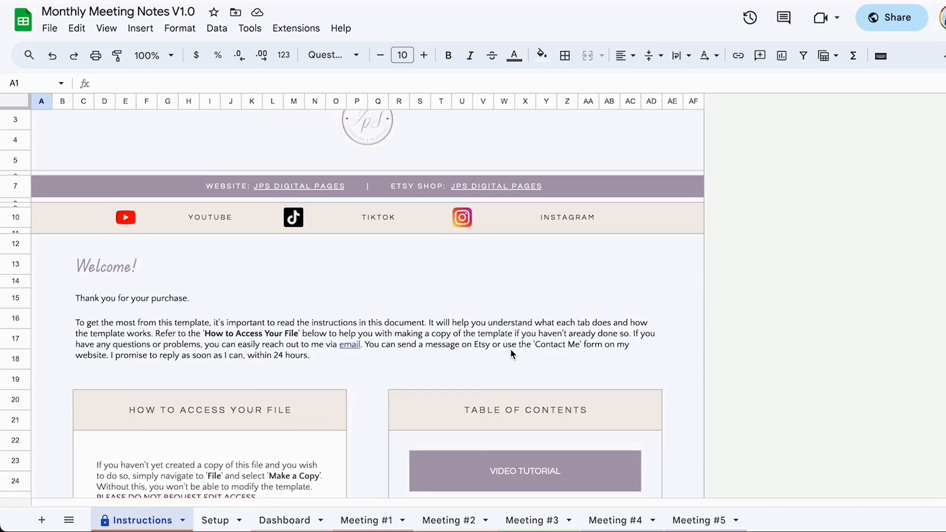
pyautogui.click(50, 28)
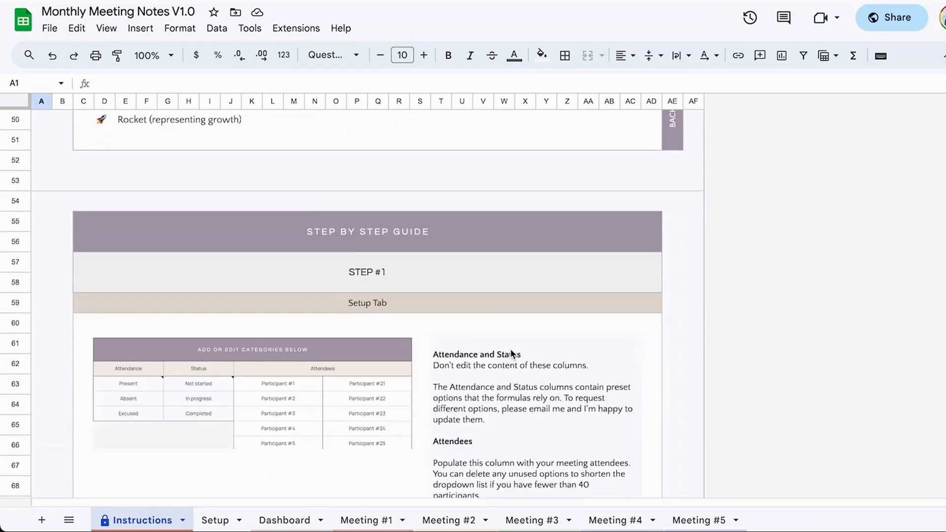
pyautogui.scroll(-3)
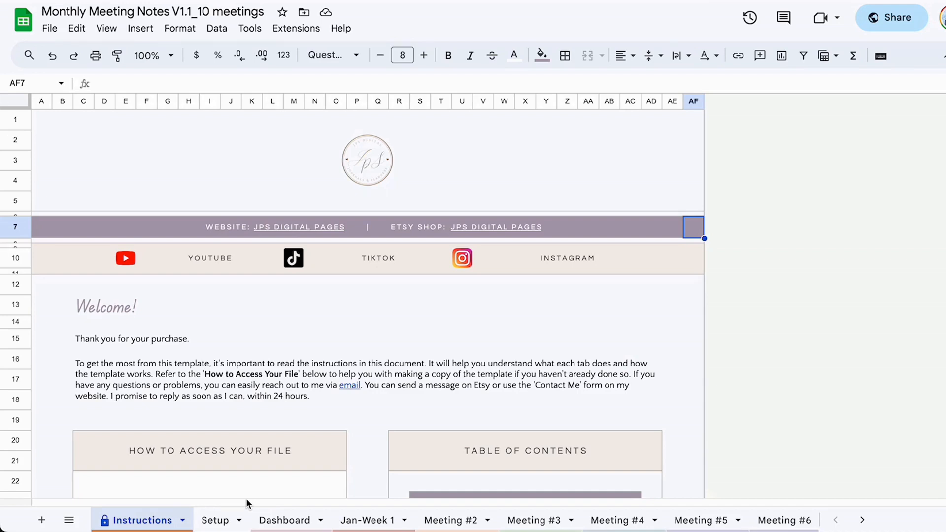
# Switch to the Setup sheet listing the five named attendees.
pyautogui.click(863, 521)
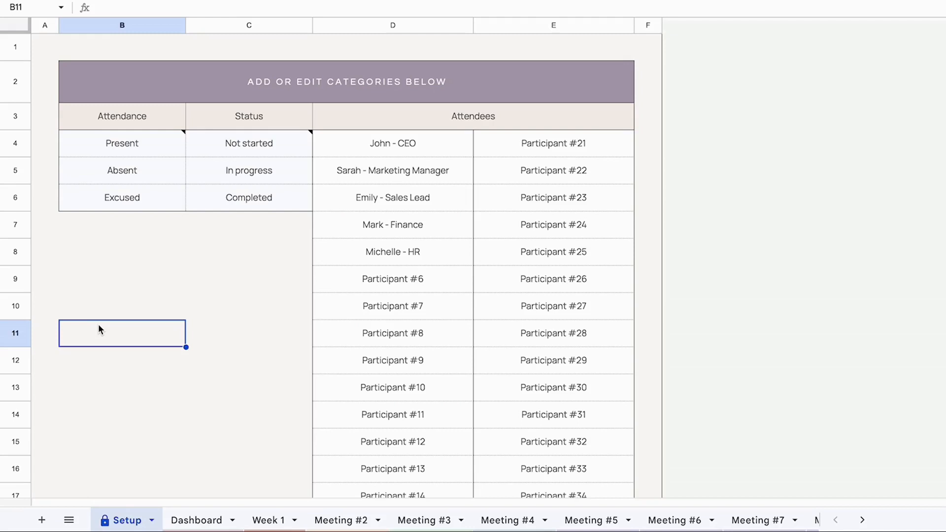
pyautogui.click(121, 143)
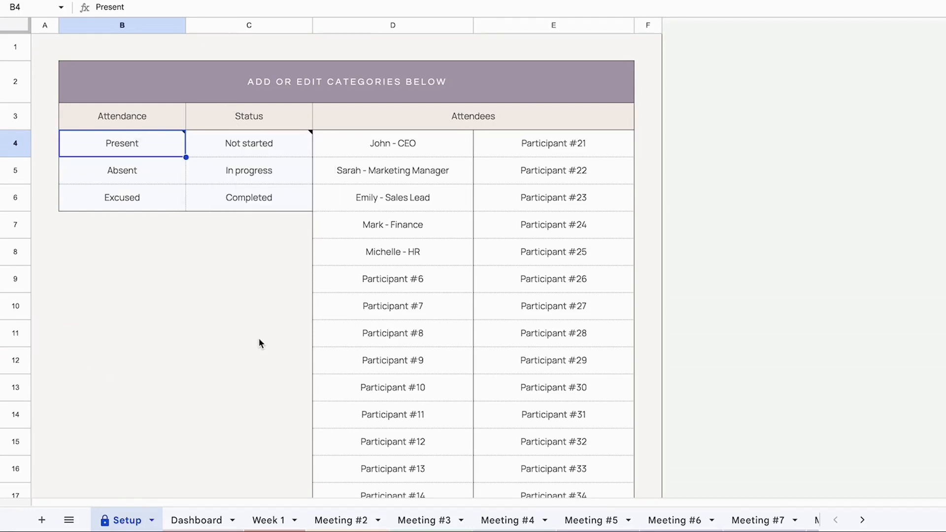
pyautogui.moveTo(153, 185)
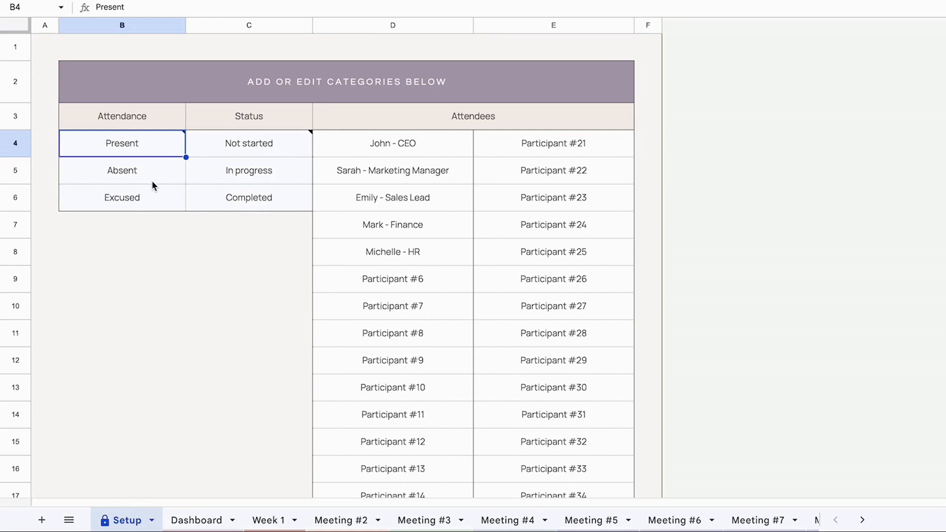
pyautogui.moveTo(253, 200)
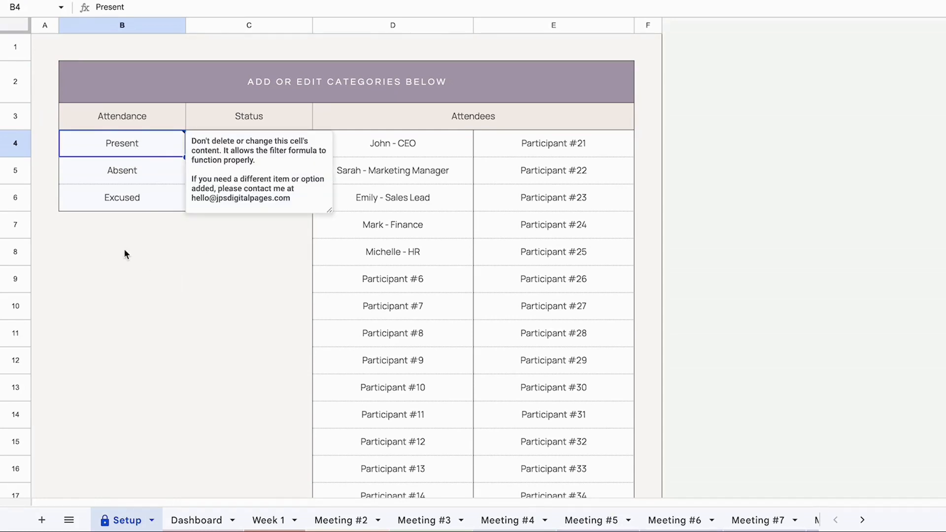
pyautogui.moveTo(200, 249)
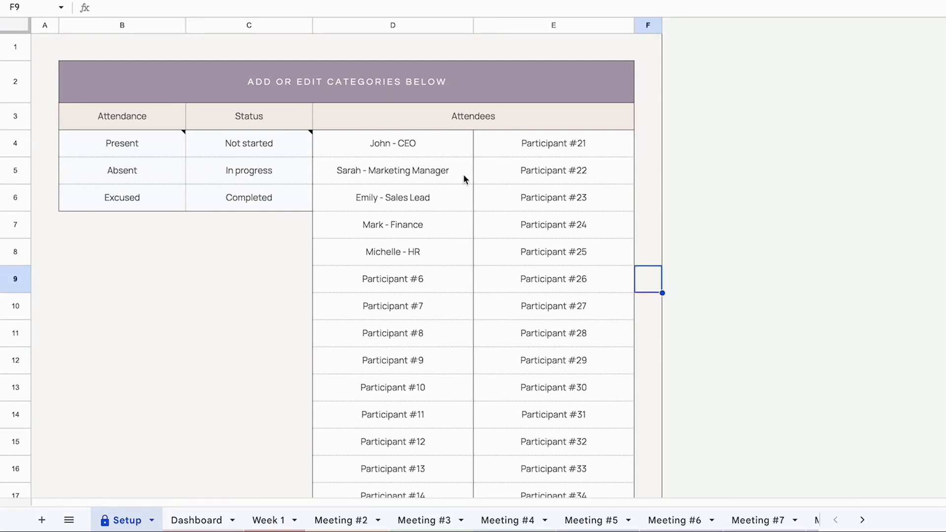
pyautogui.scroll(-3)
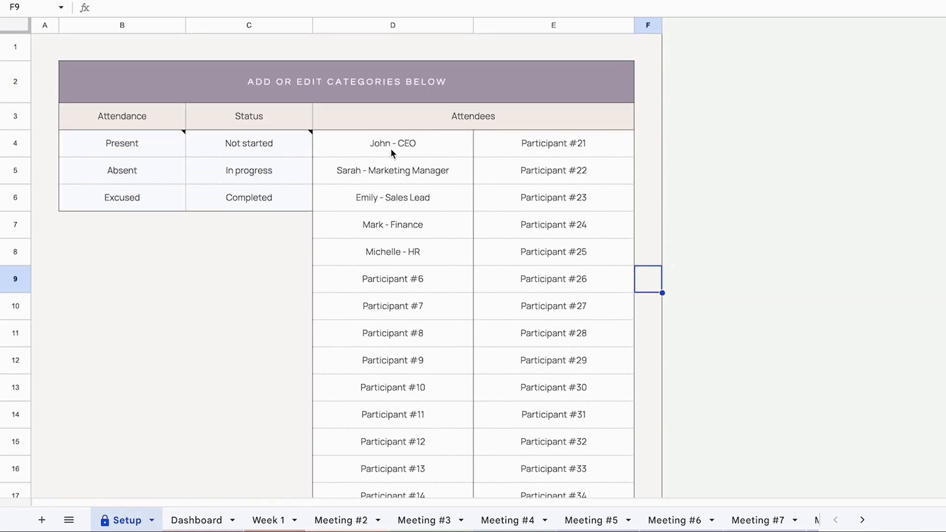
pyautogui.click(392, 143)
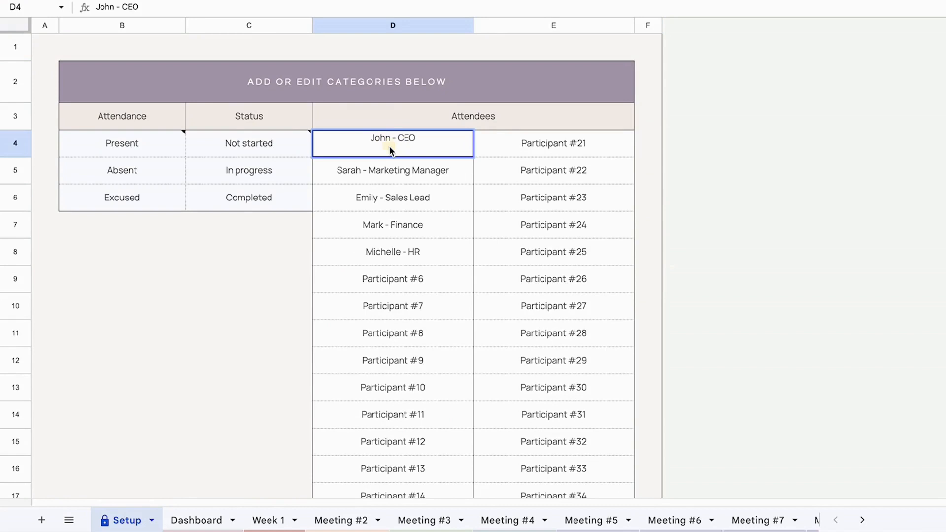
pyautogui.doubleClick(392, 143)
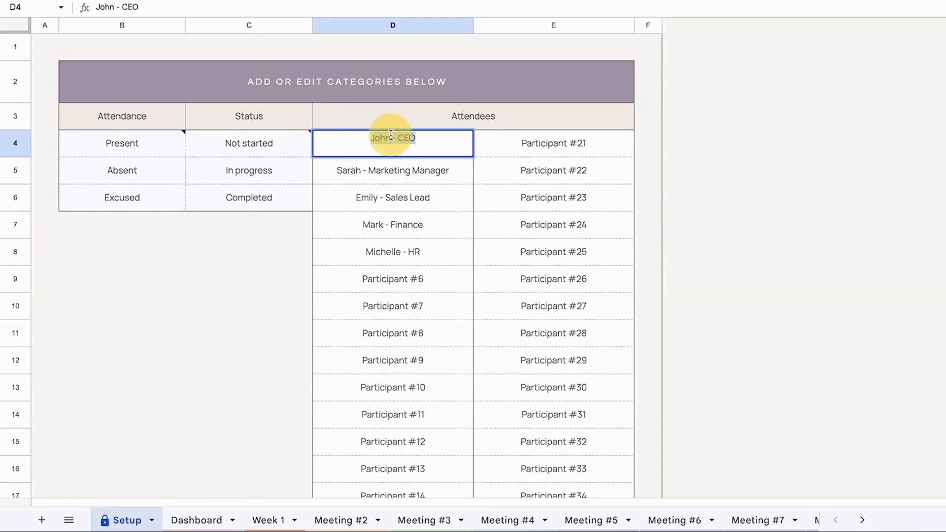
pyautogui.write('Johnson Malbt')
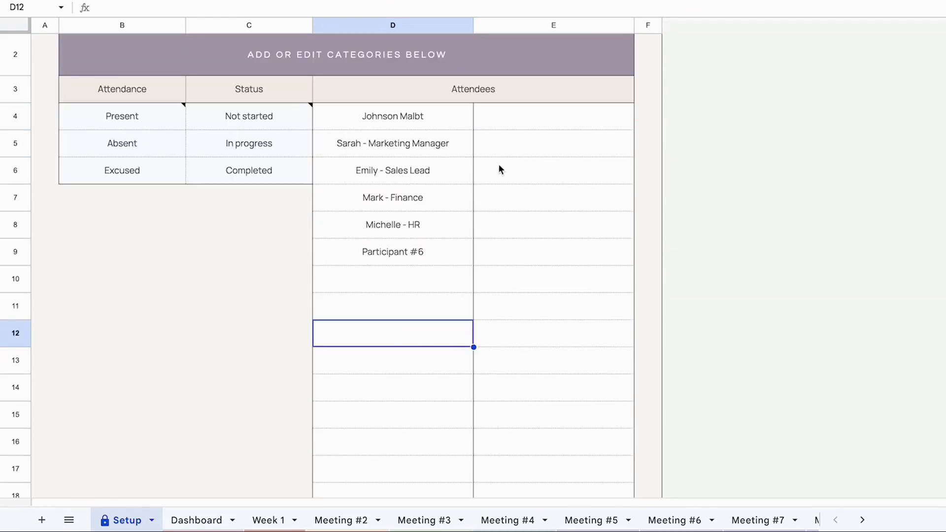
pyautogui.moveTo(487, 243)
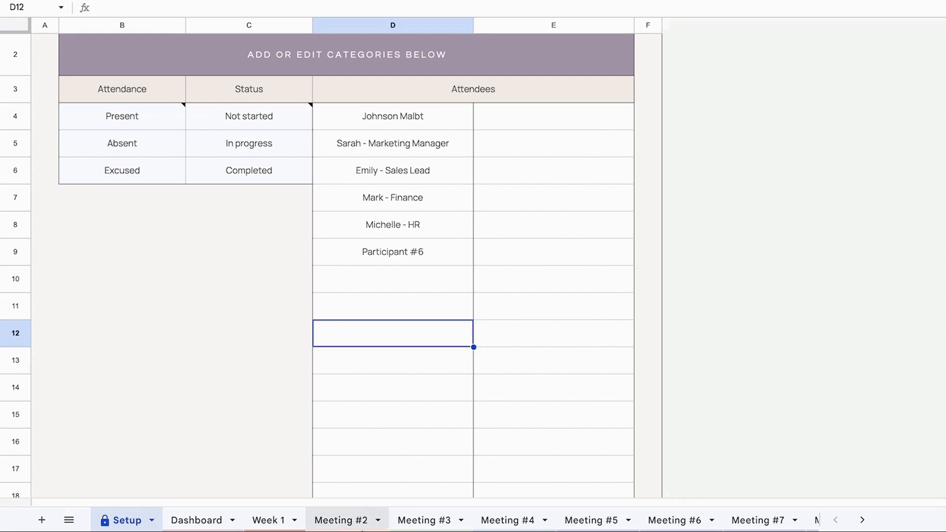
pyautogui.click(393, 279)
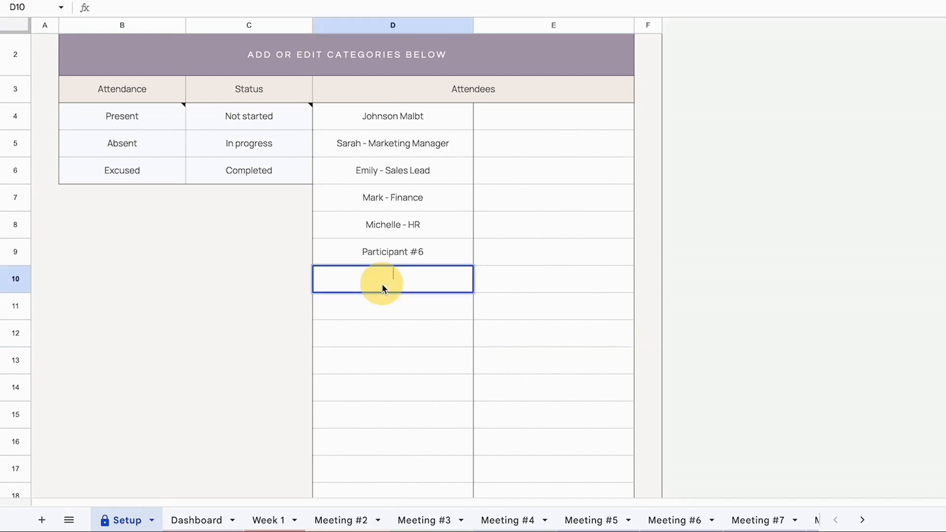
pyautogui.click(391, 360)
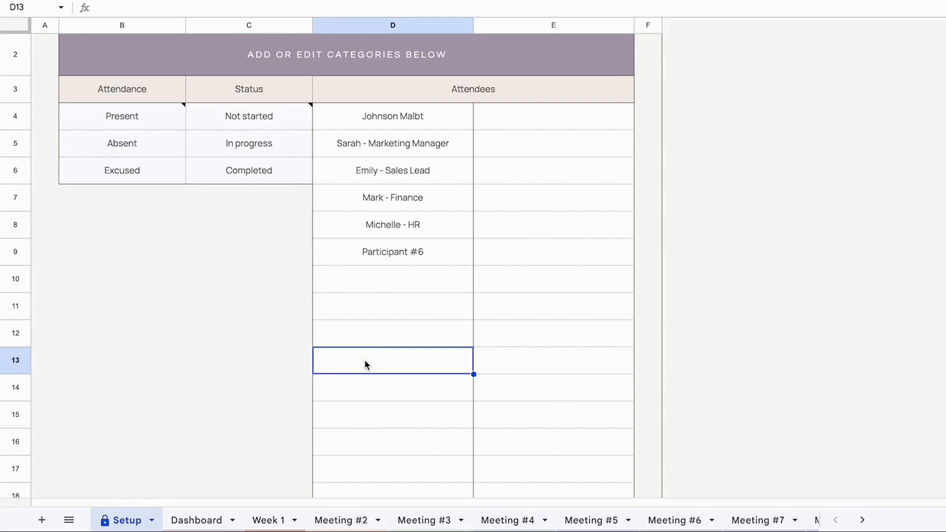
# Review the Dashboard's action items and Meeting #4 absent count, then move to the Week 1 sheet.
pyautogui.click(197, 519)
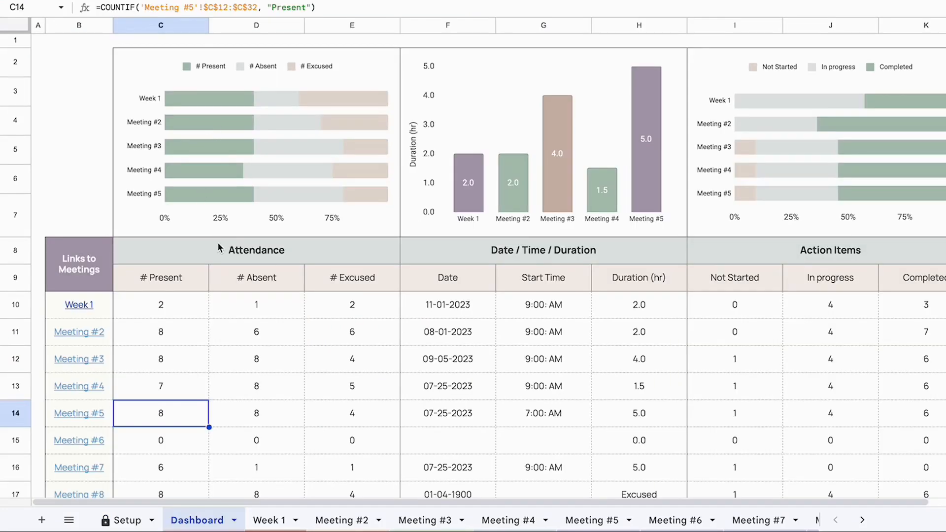
pyautogui.moveTo(223, 404)
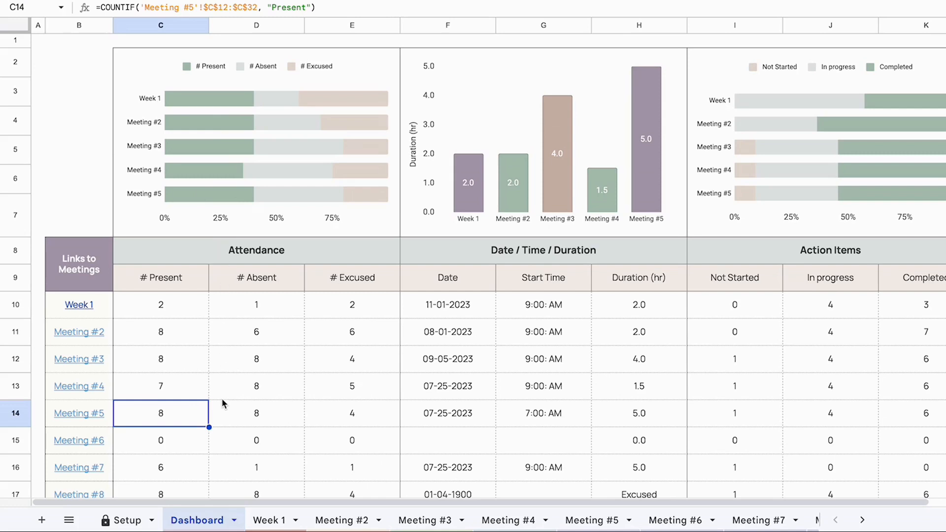
pyautogui.moveTo(268, 258)
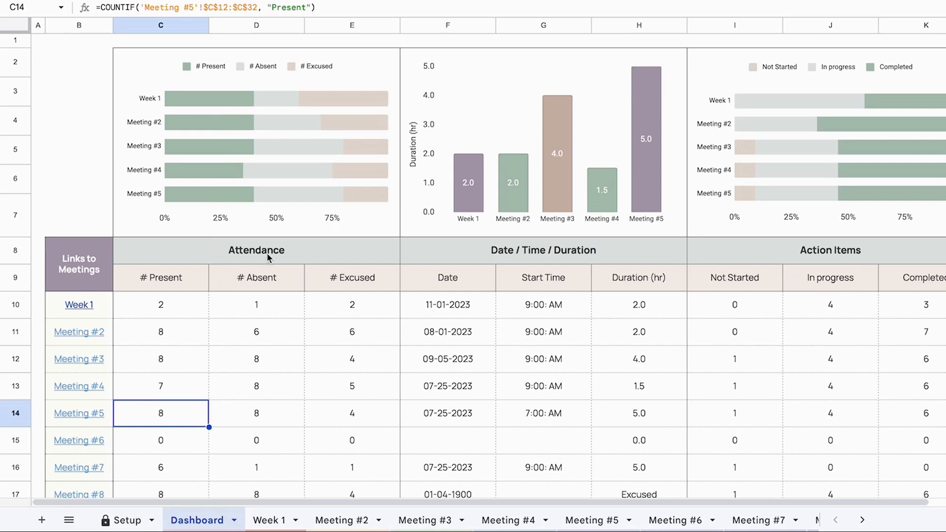
pyautogui.click(542, 250)
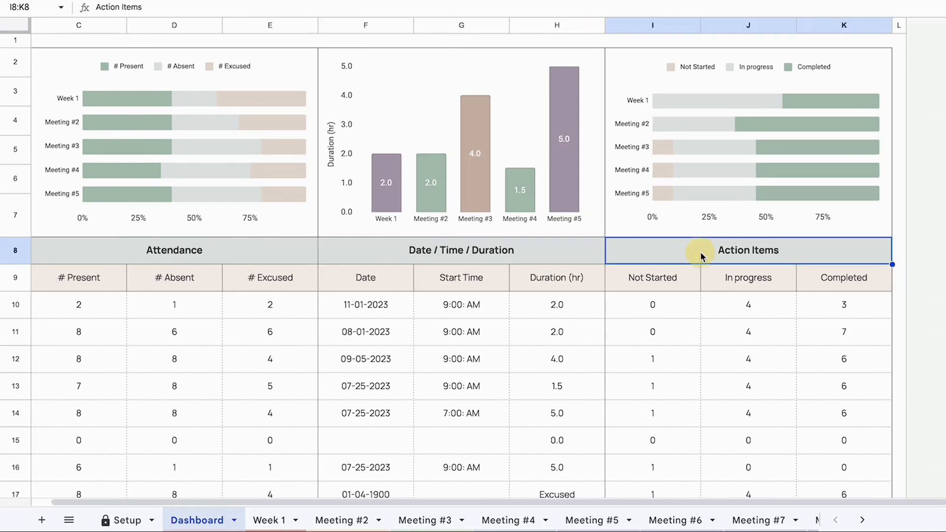
pyautogui.scroll(-3)
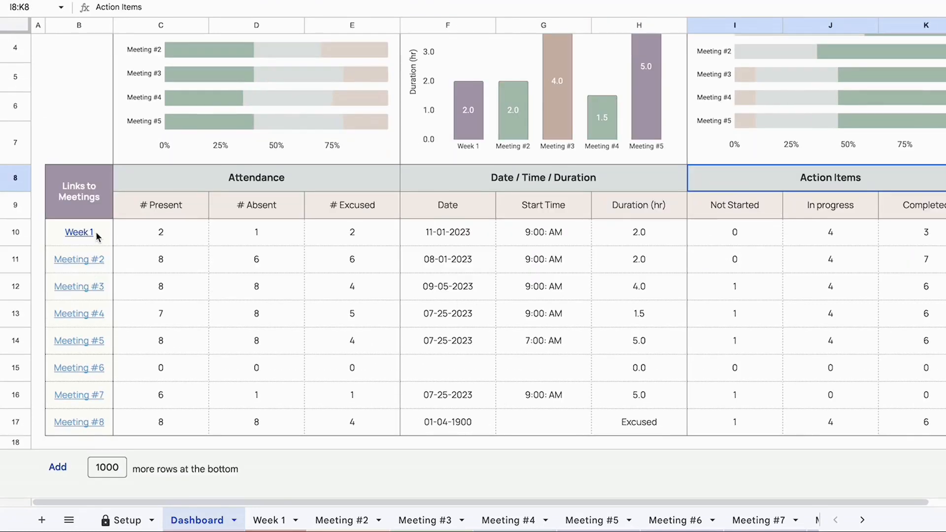
pyautogui.click(160, 395)
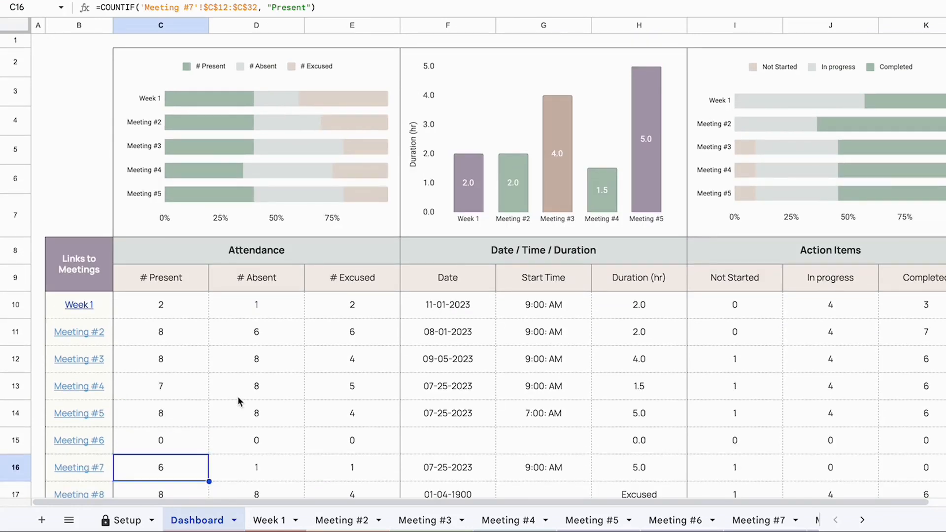
pyautogui.click(256, 341)
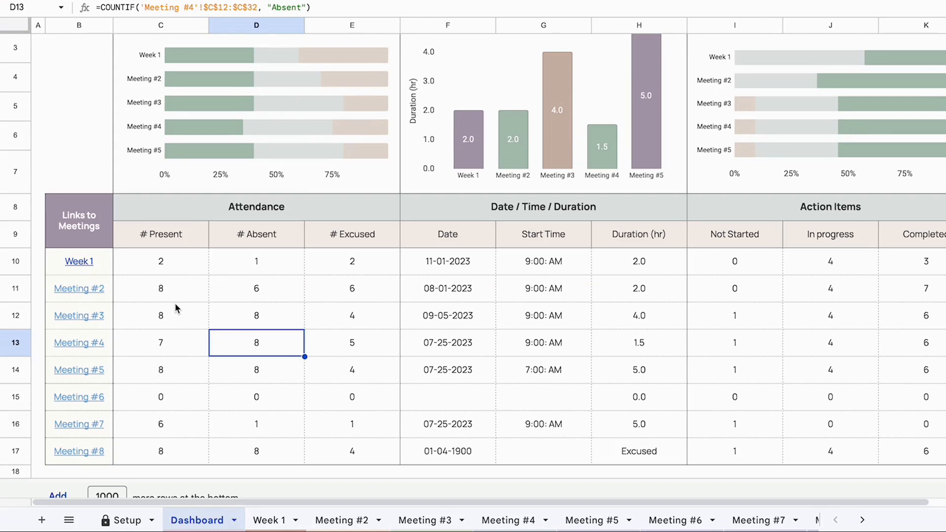
pyautogui.moveTo(230, 321)
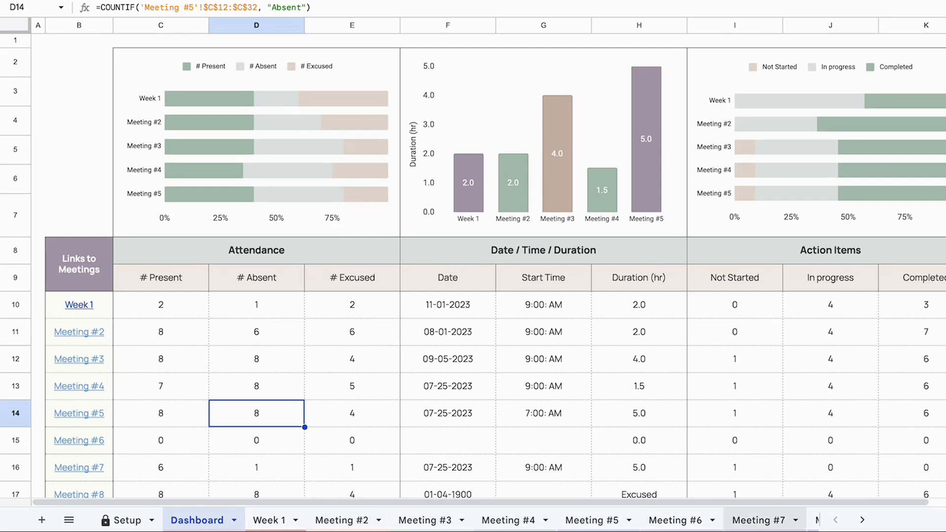
pyautogui.moveTo(244, 425)
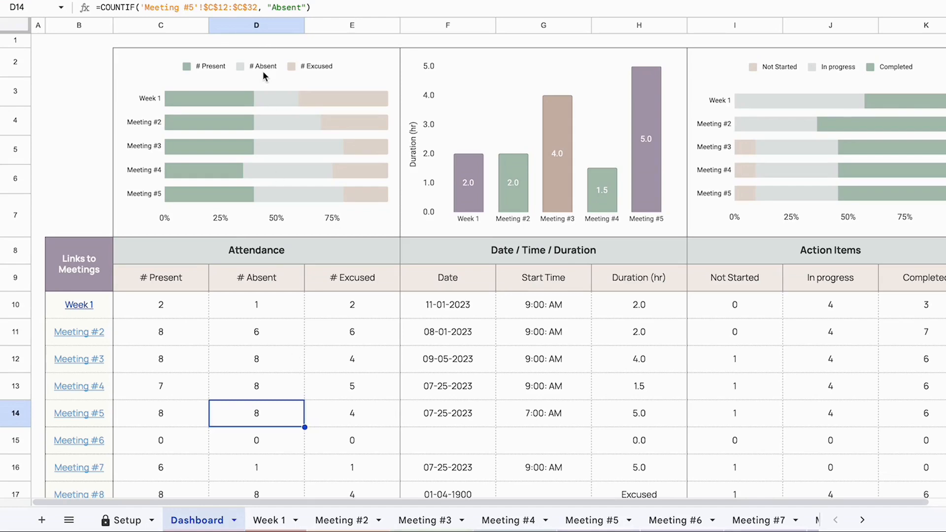
pyautogui.click(268, 519)
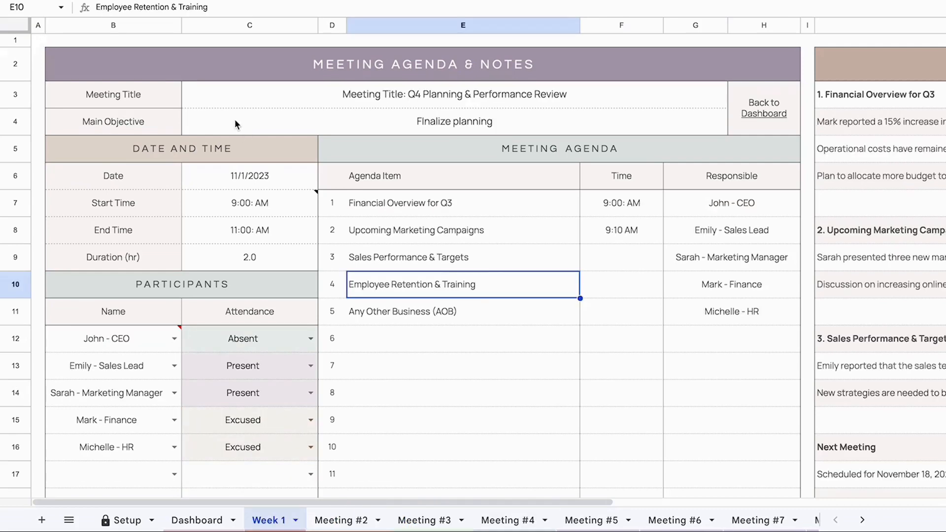
# Review Week 1's meeting title, main objective and fourth agenda item without changing them.
pyautogui.click(112, 95)
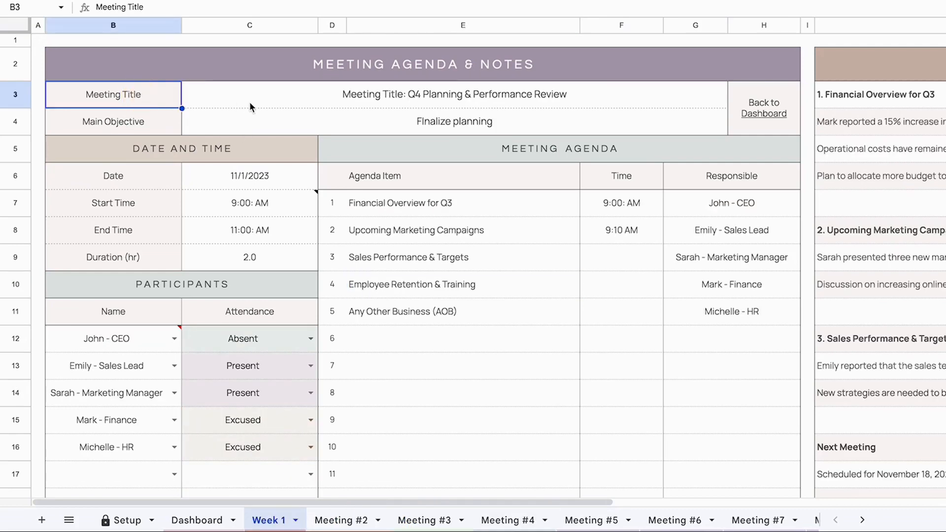
pyautogui.click(453, 93)
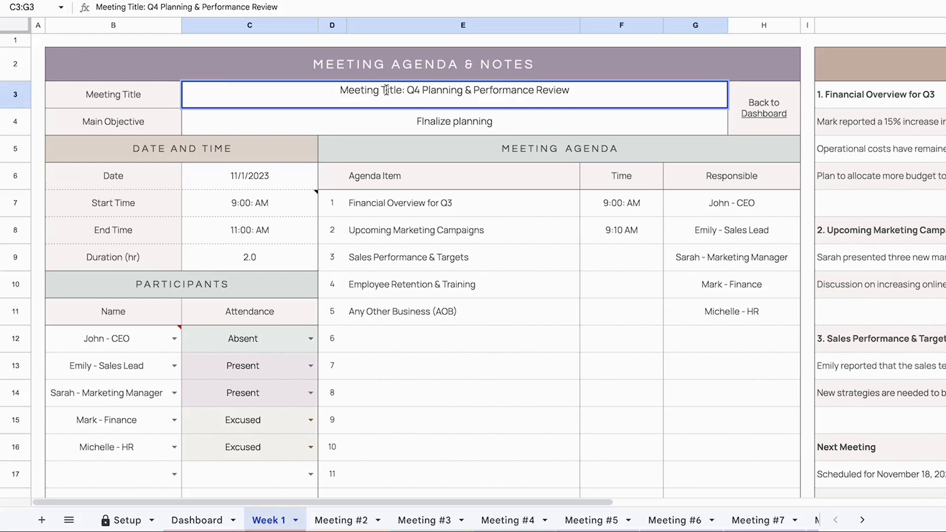
pyautogui.doubleClick(452, 89)
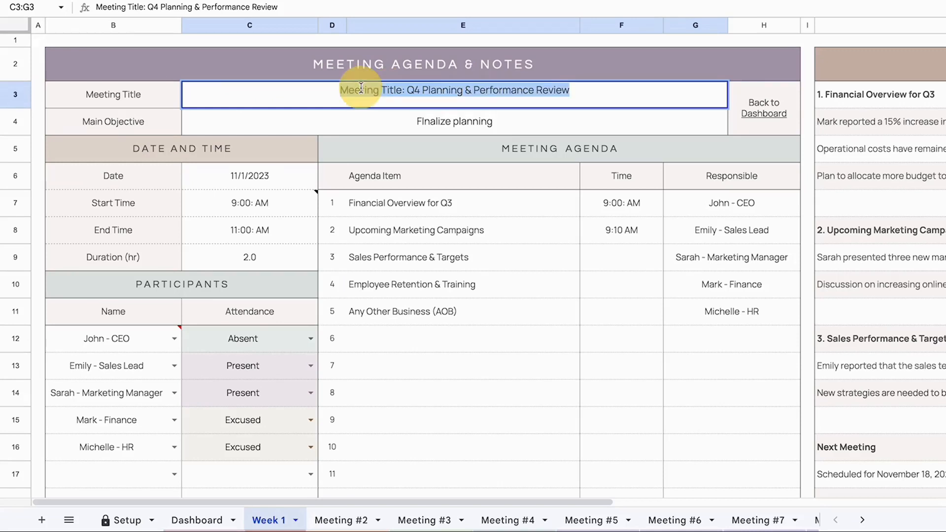
pyautogui.press('Delete')
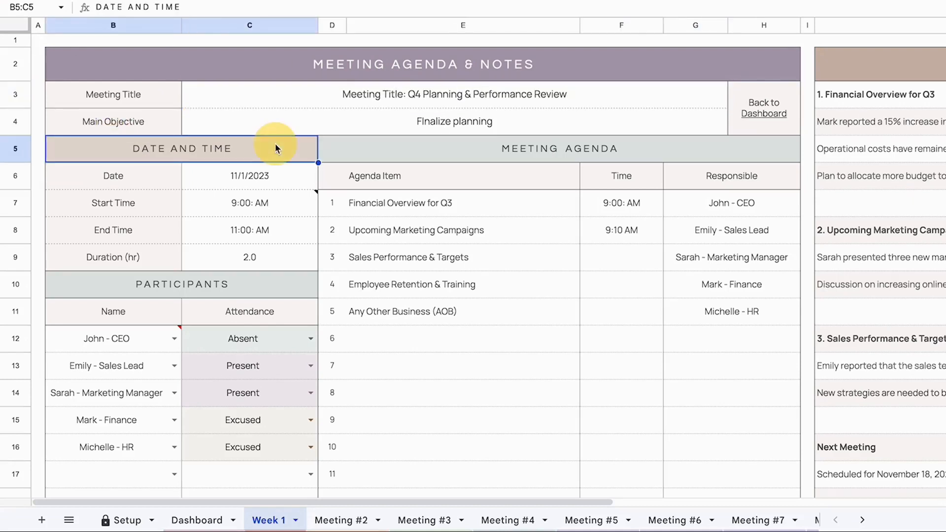
pyautogui.click(453, 121)
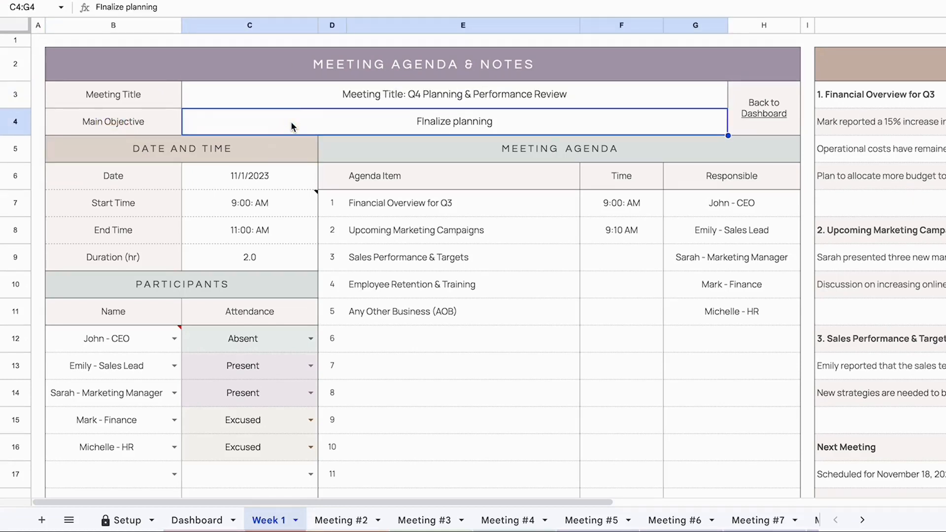
pyautogui.click(463, 284)
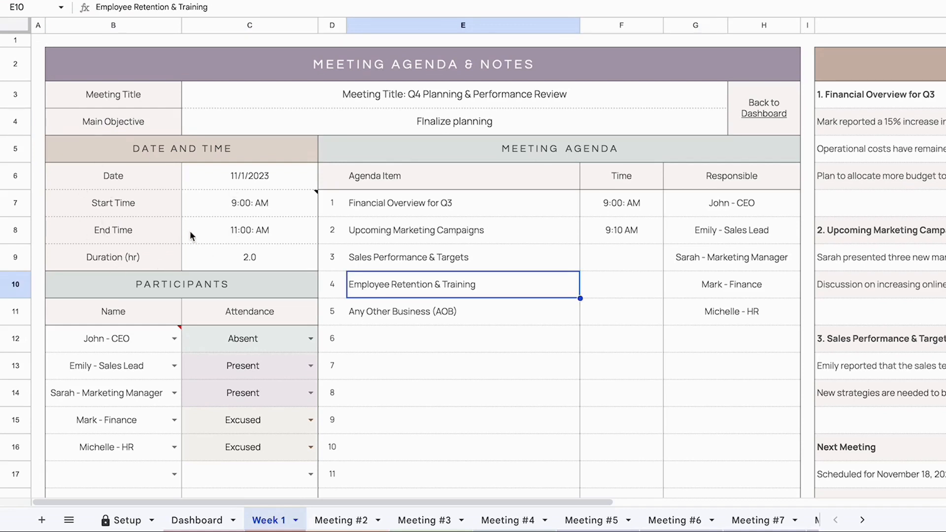
pyautogui.moveTo(270, 184)
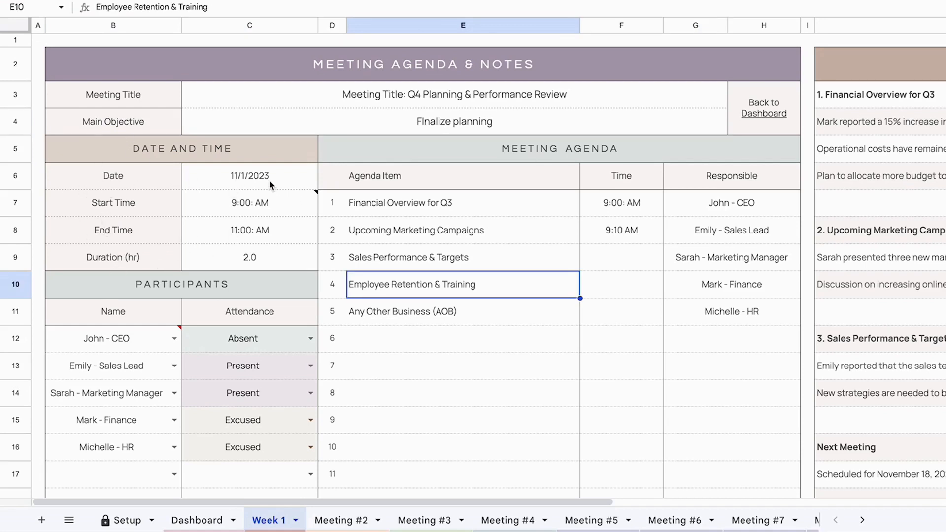
# Bring up the meeting date calendar and advance it a month toward 1/11/2024.
pyautogui.click(250, 176)
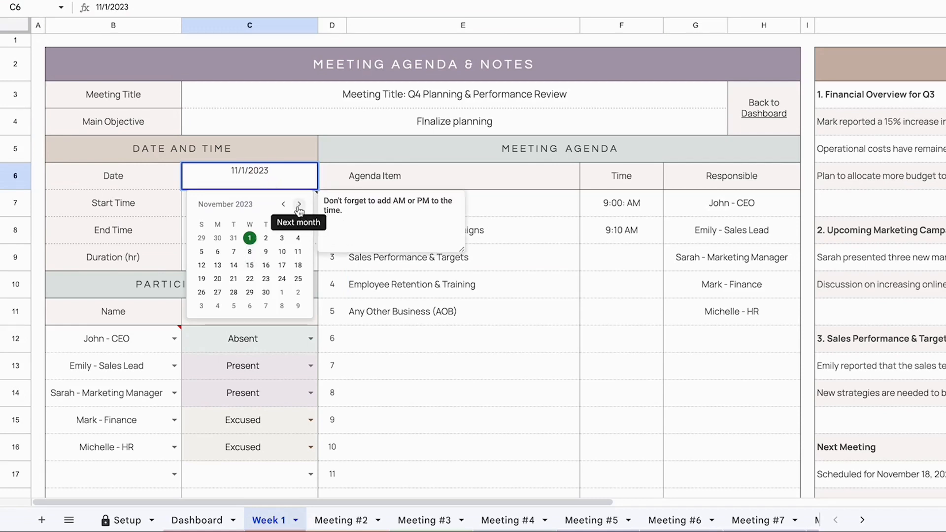
pyautogui.click(298, 204)
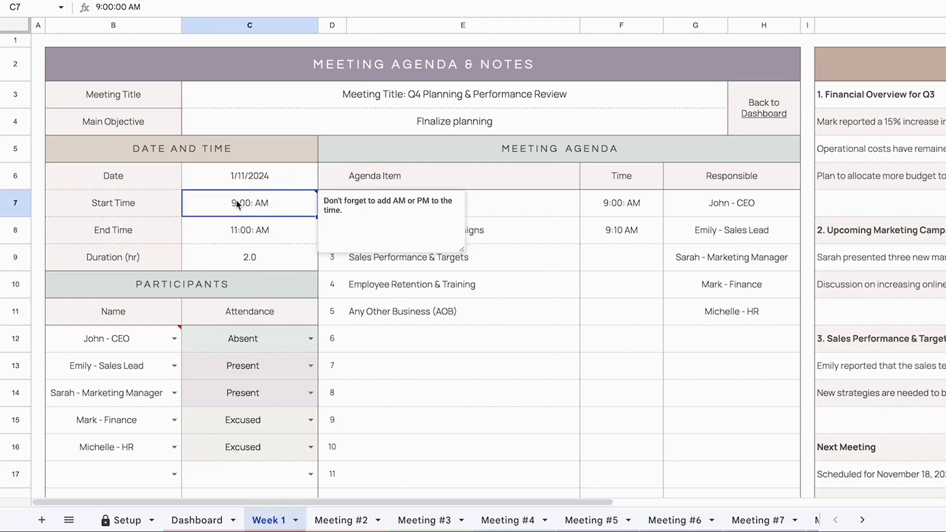
# Set the Week 1 start time to 8:30 AM.
pyautogui.doubleClick(250, 202)
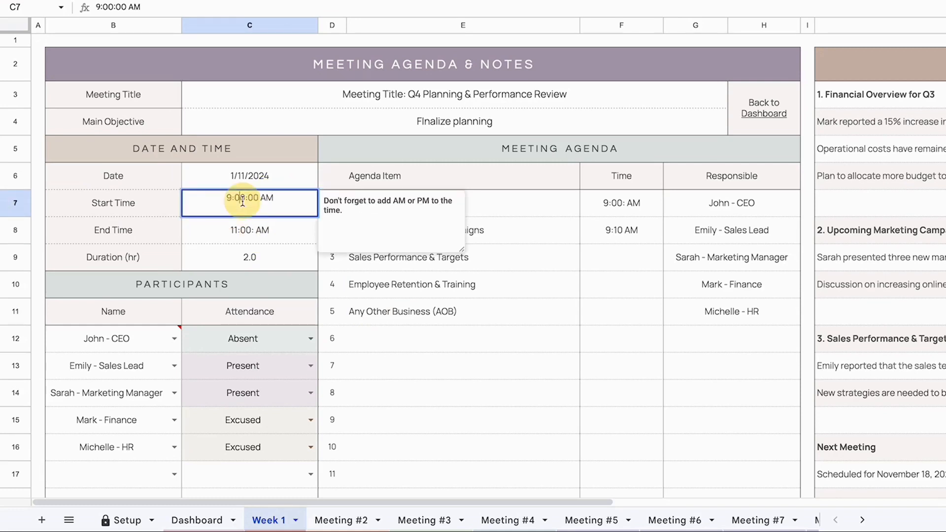
pyautogui.press('Delete')
pyautogui.write('8')
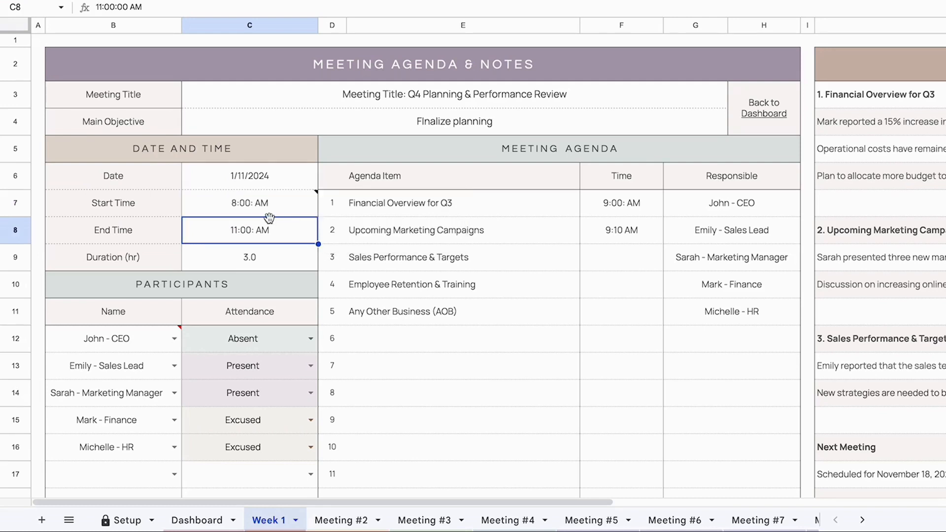
pyautogui.moveTo(262, 234)
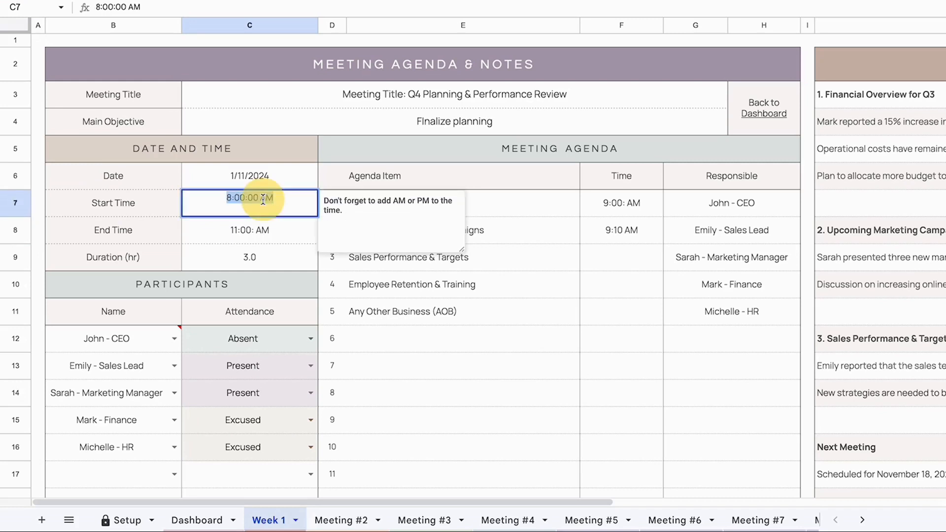
pyautogui.write('8')
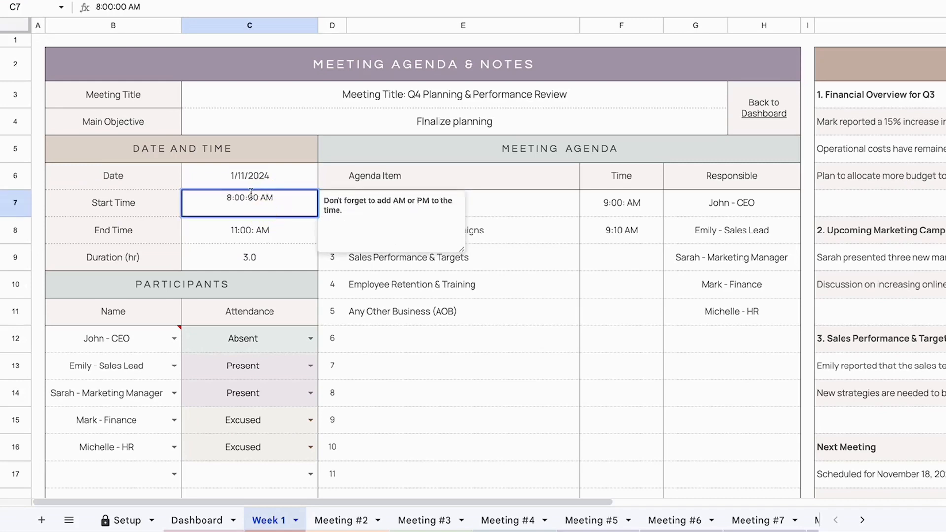
pyautogui.doubleClick(249, 197)
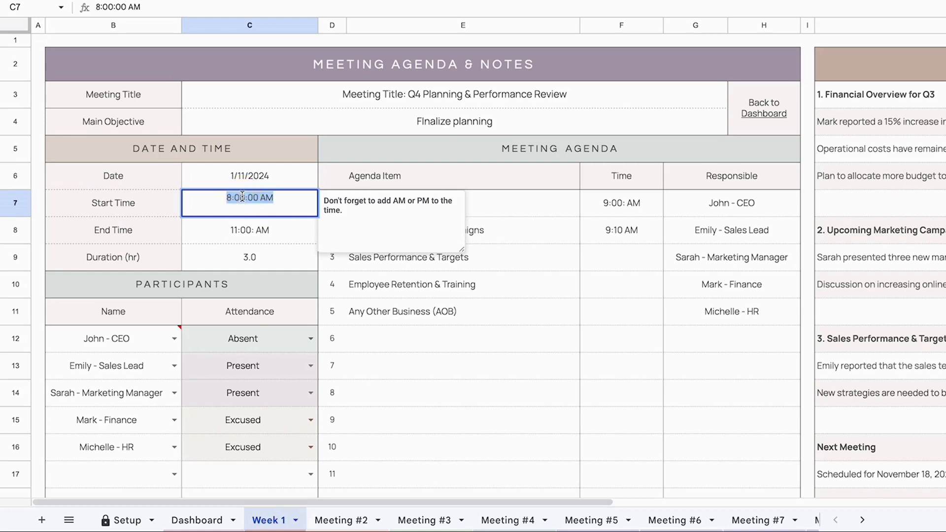
pyautogui.write('8')
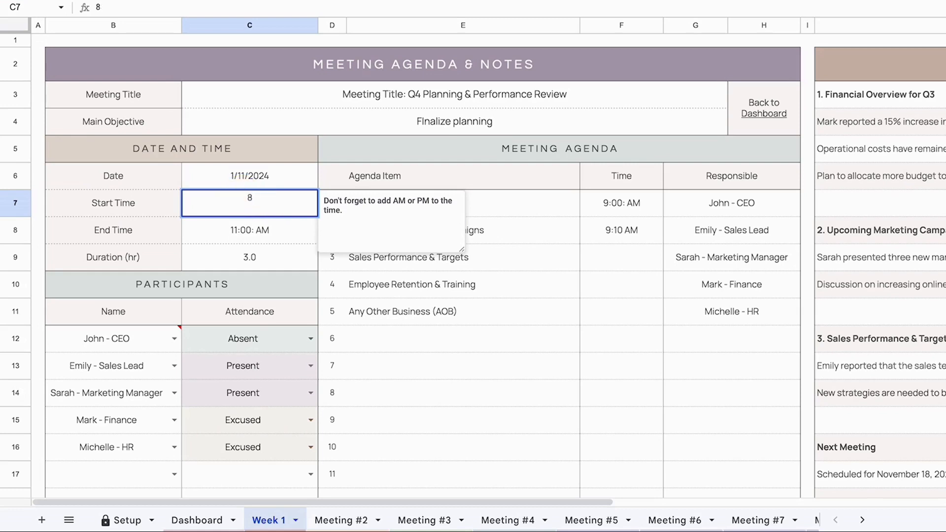
pyautogui.write(':30')
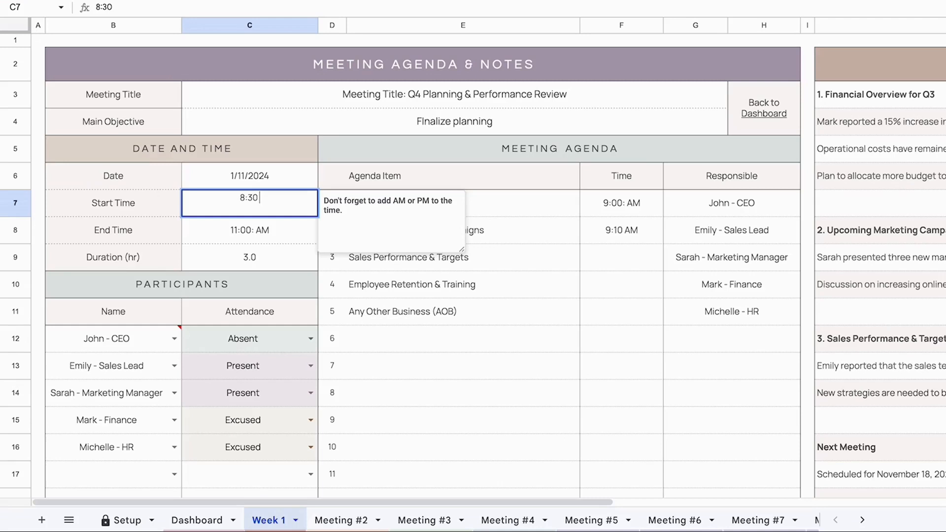
pyautogui.press('enter')
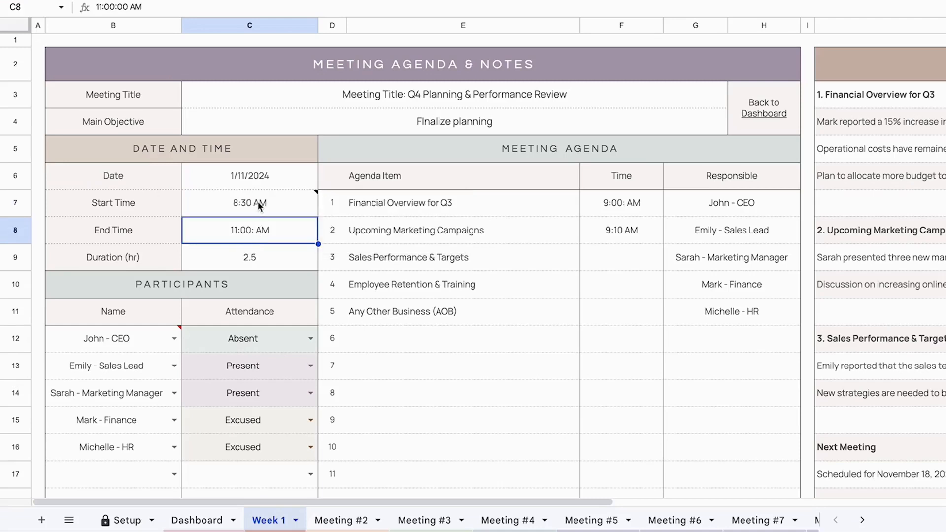
# Set the Week 1 end time to 9:30 PM so the duration recalculates.
pyautogui.doubleClick(249, 230)
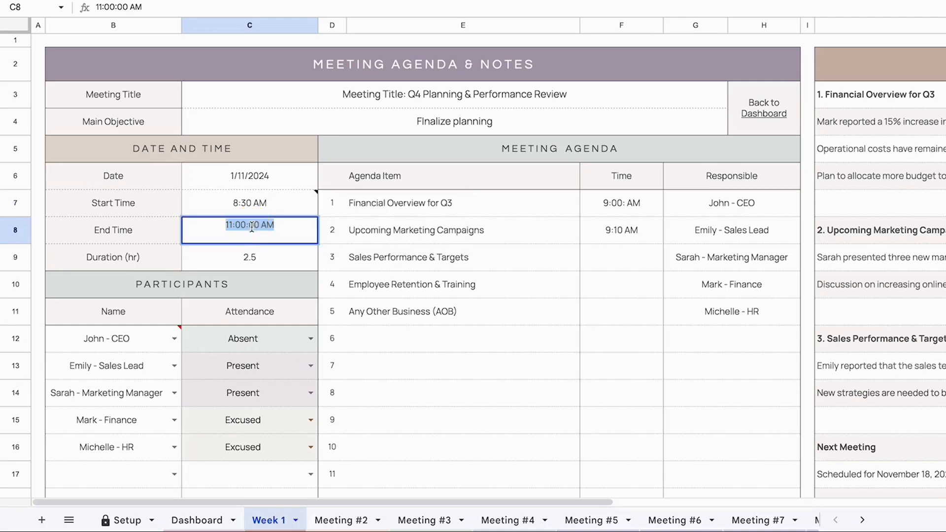
pyautogui.write('9')
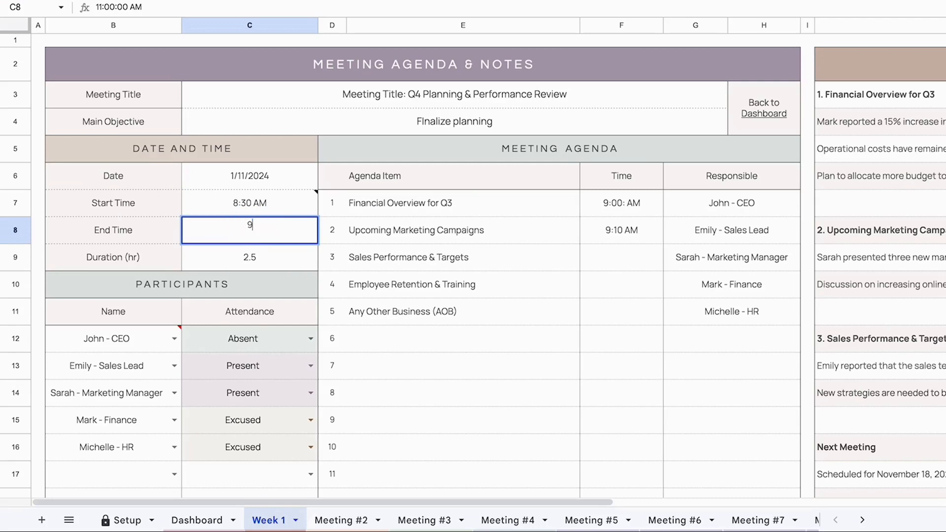
pyautogui.write(':3')
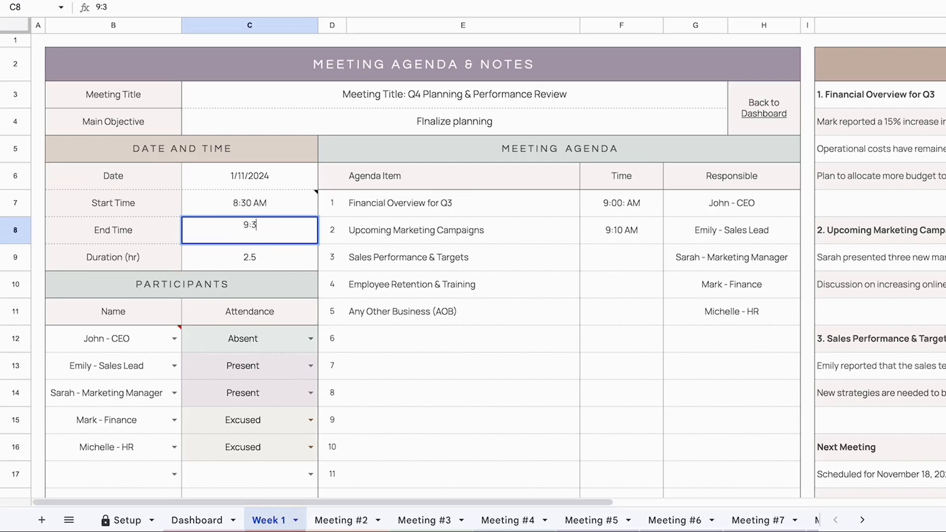
pyautogui.press('enter')
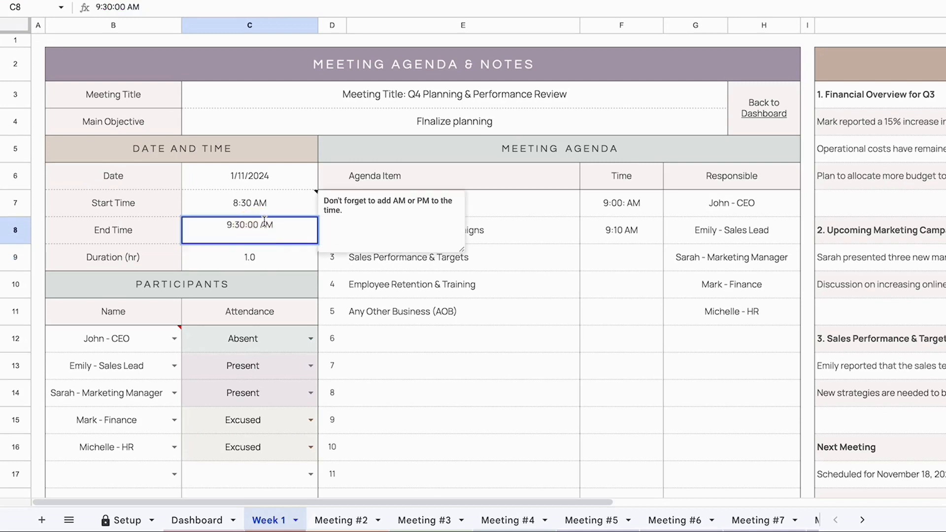
pyautogui.write('9:30: PM')
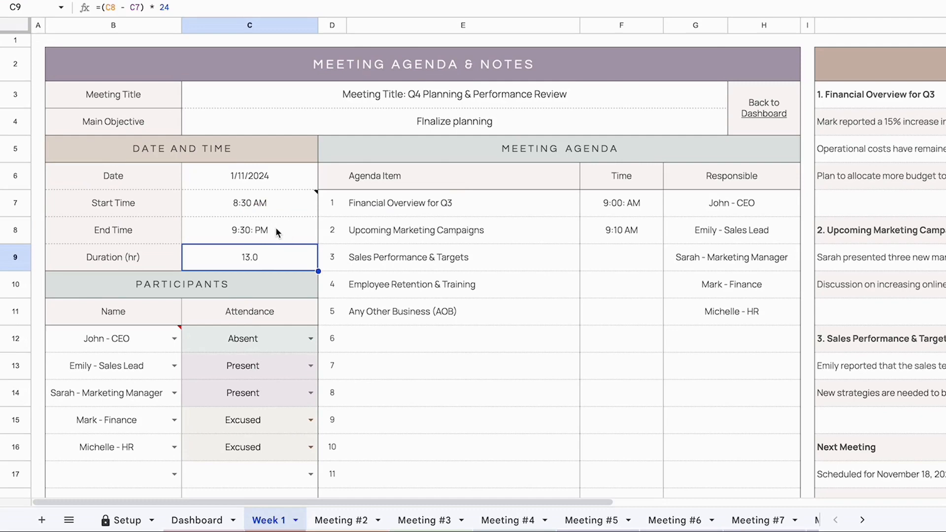
pyautogui.scroll(-3)
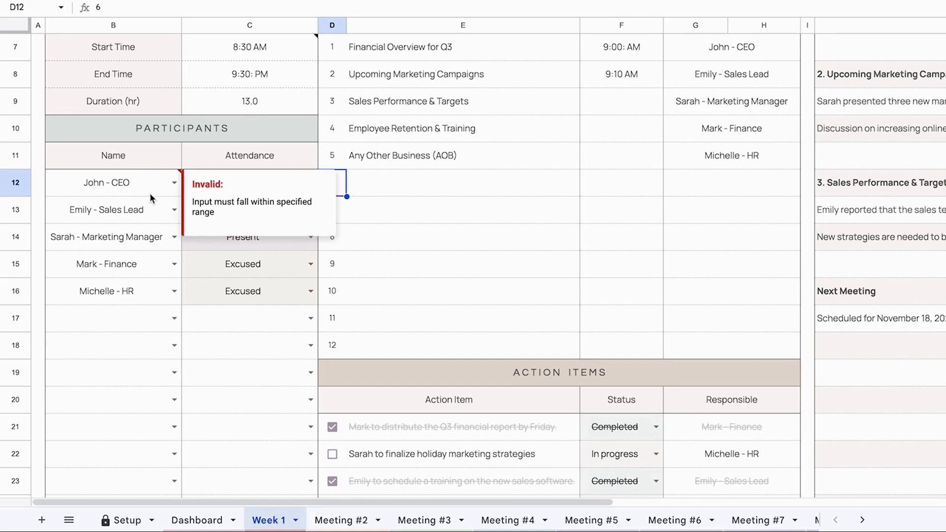
pyautogui.moveTo(165, 186)
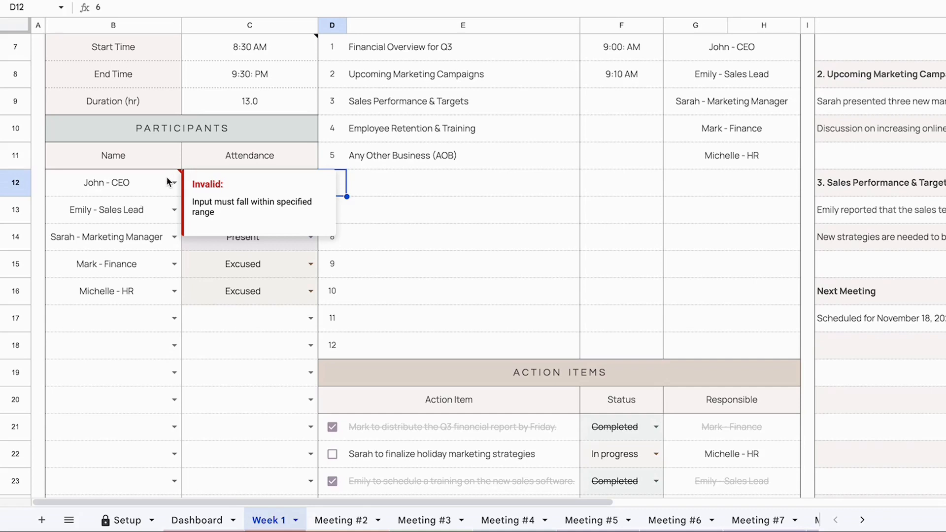
pyautogui.write('Johnson Malbt')
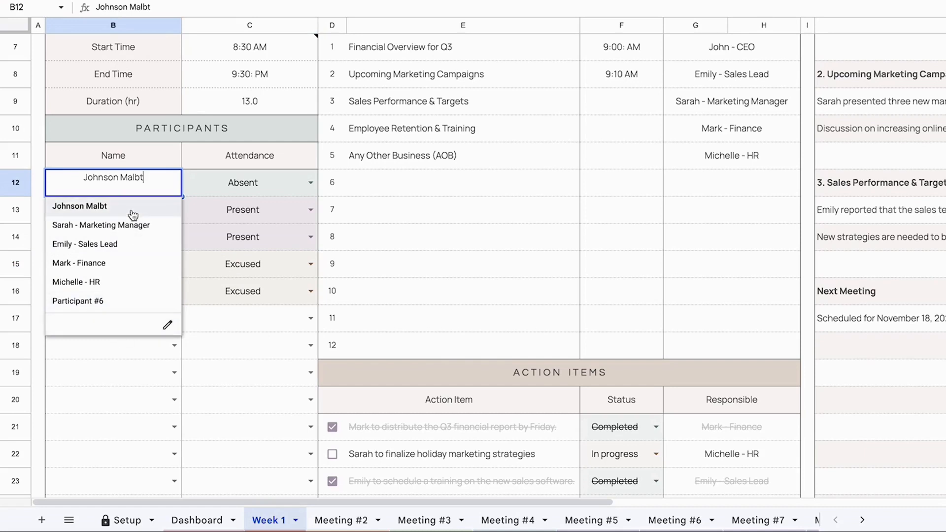
pyautogui.moveTo(123, 300)
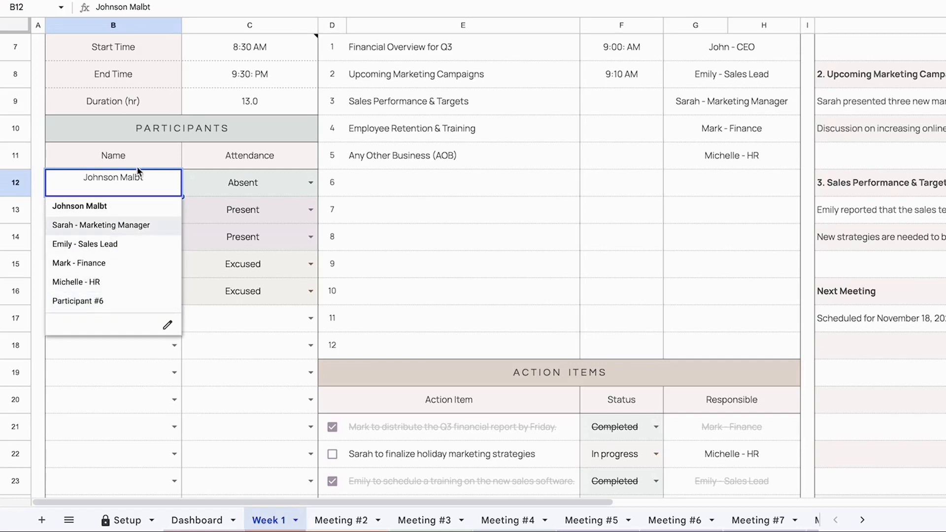
pyautogui.moveTo(113, 225)
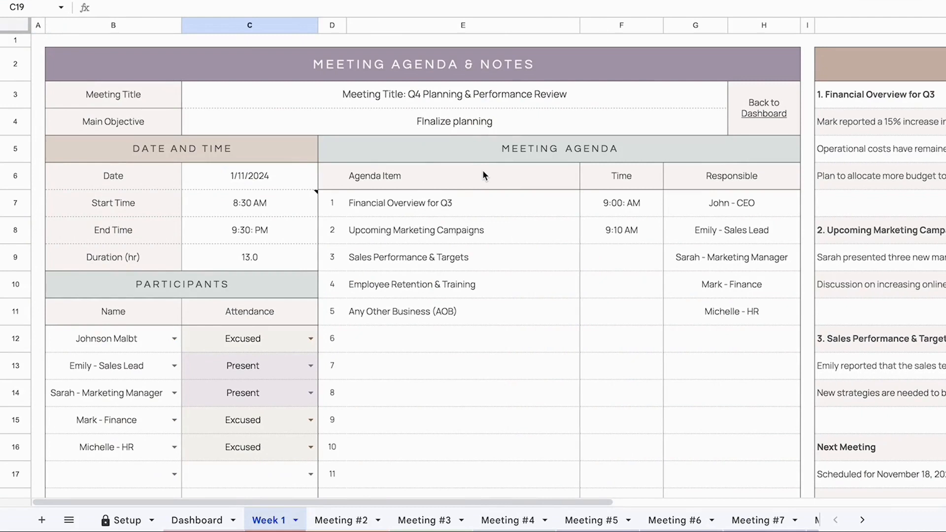
pyautogui.moveTo(425, 211)
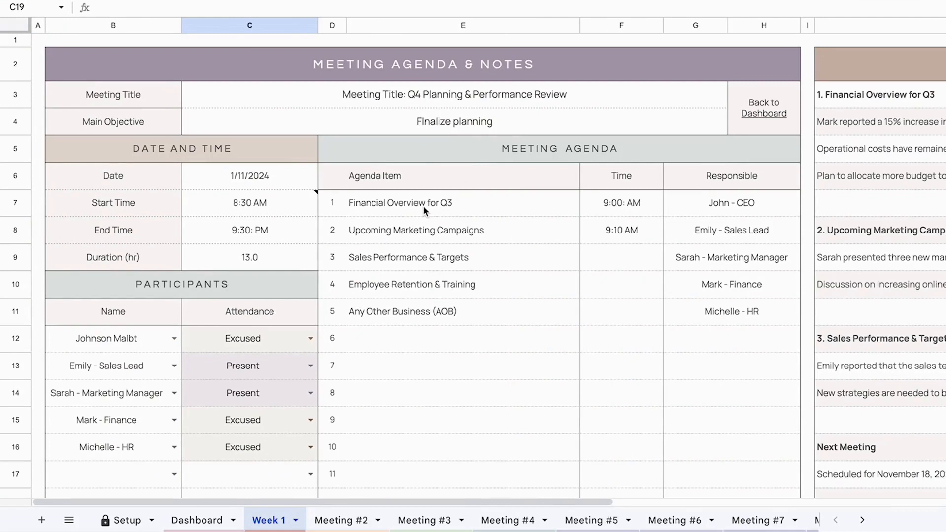
pyautogui.click(463, 230)
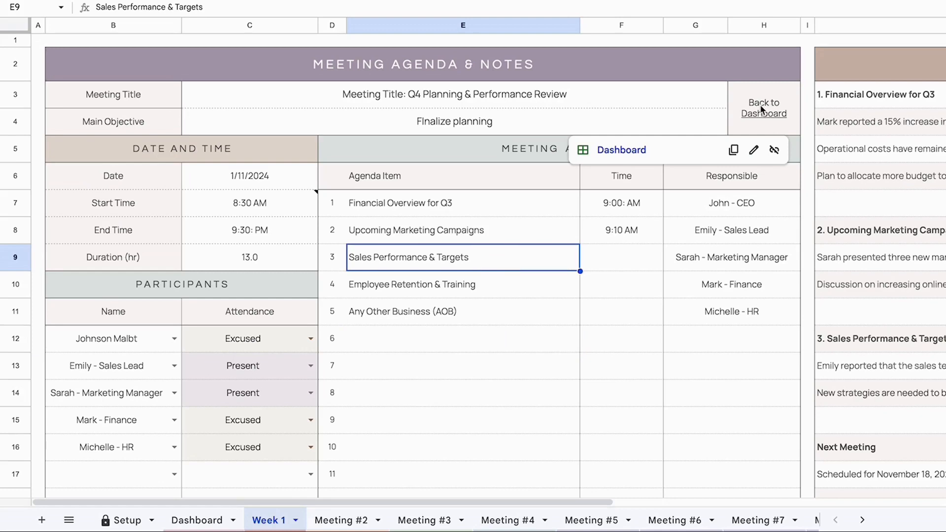
pyautogui.click(762, 108)
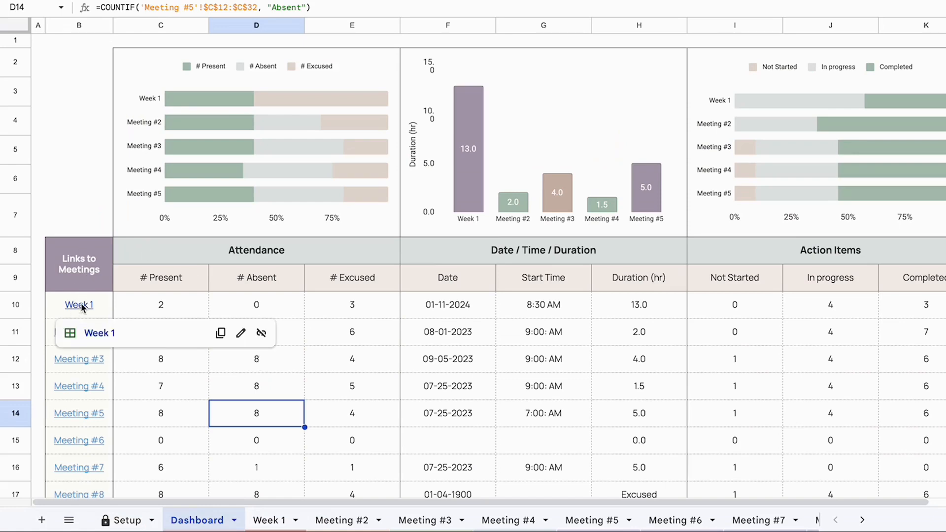
pyautogui.moveTo(93, 337)
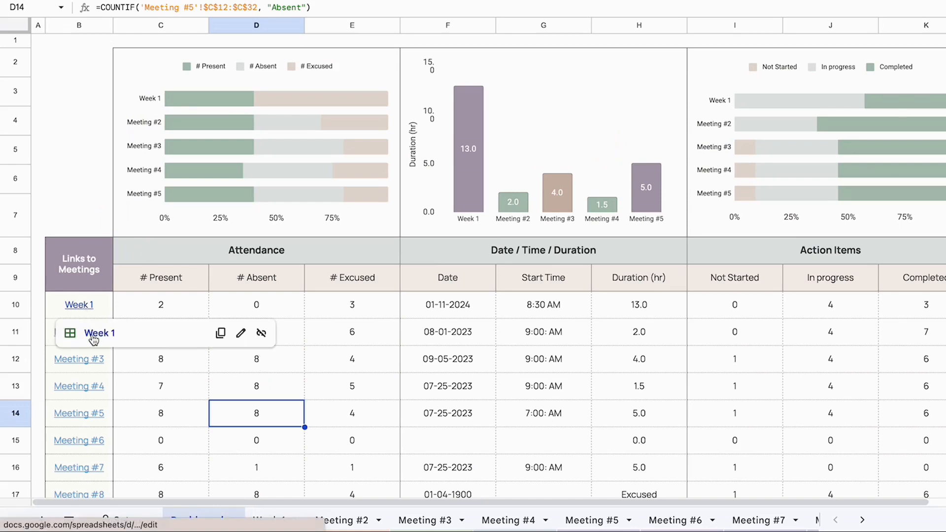
pyautogui.click(275, 519)
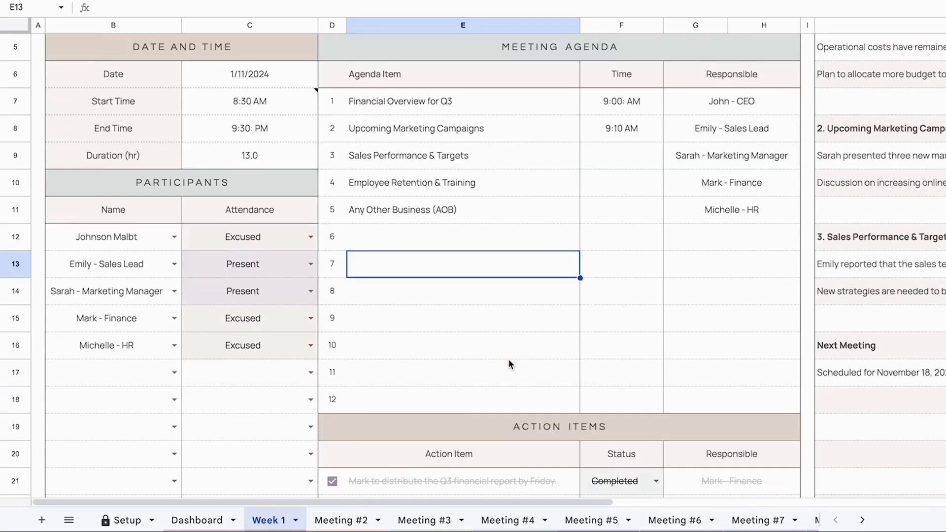
# Uncheck the completed action-item checkboxes so they are no longer struck through.
pyautogui.scroll(-3)
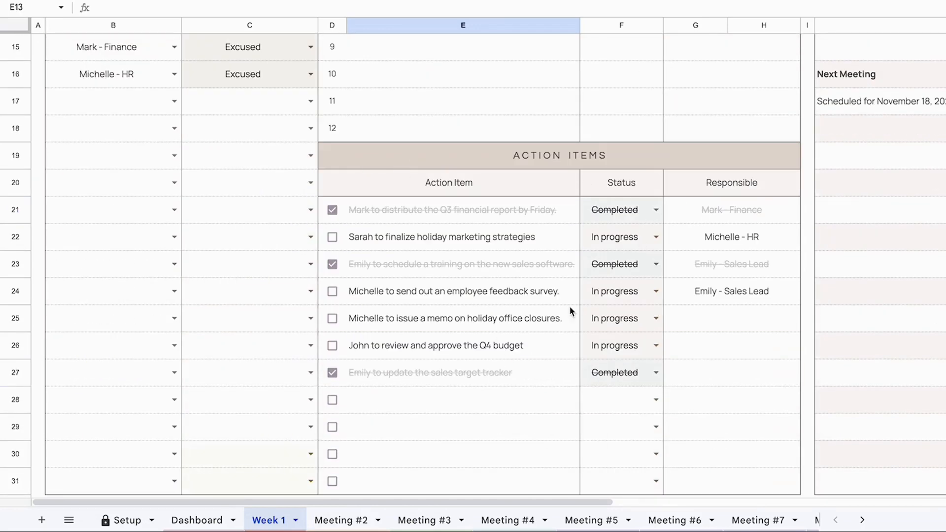
pyautogui.scroll(-3)
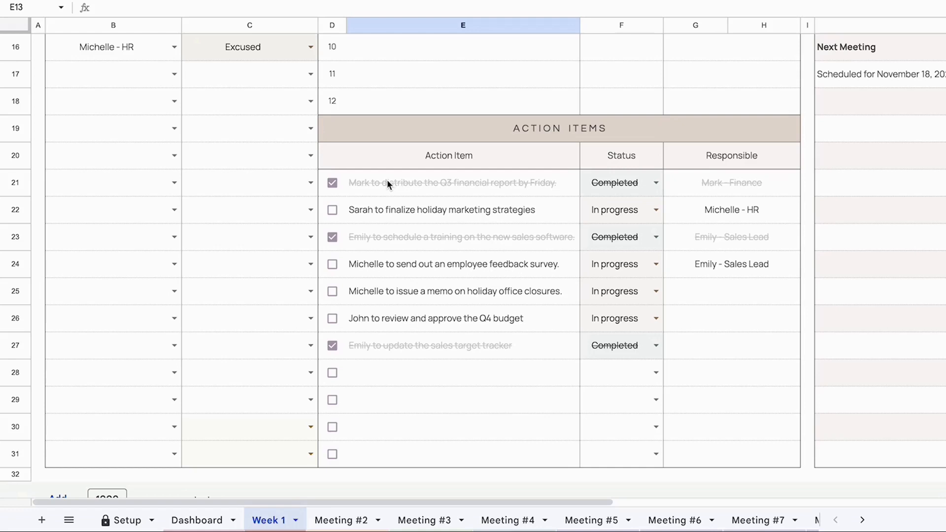
pyautogui.moveTo(464, 159)
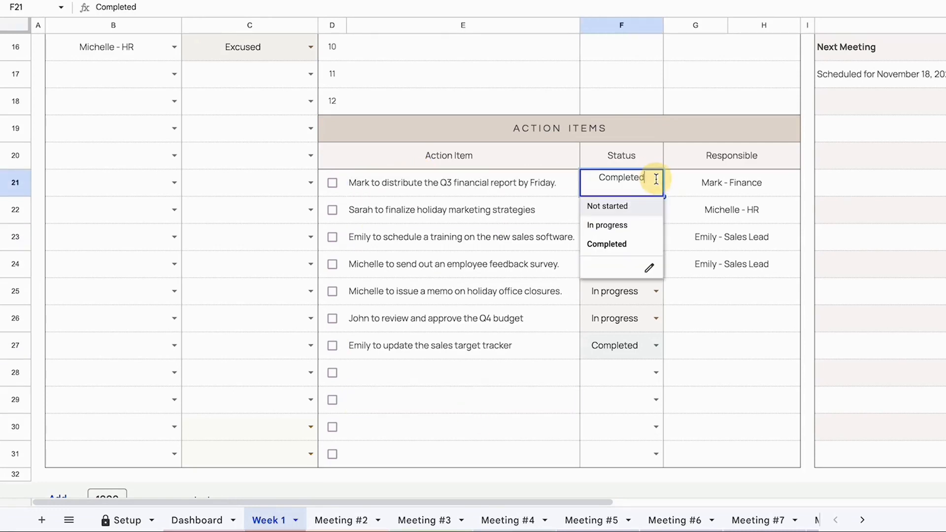
pyautogui.moveTo(619, 209)
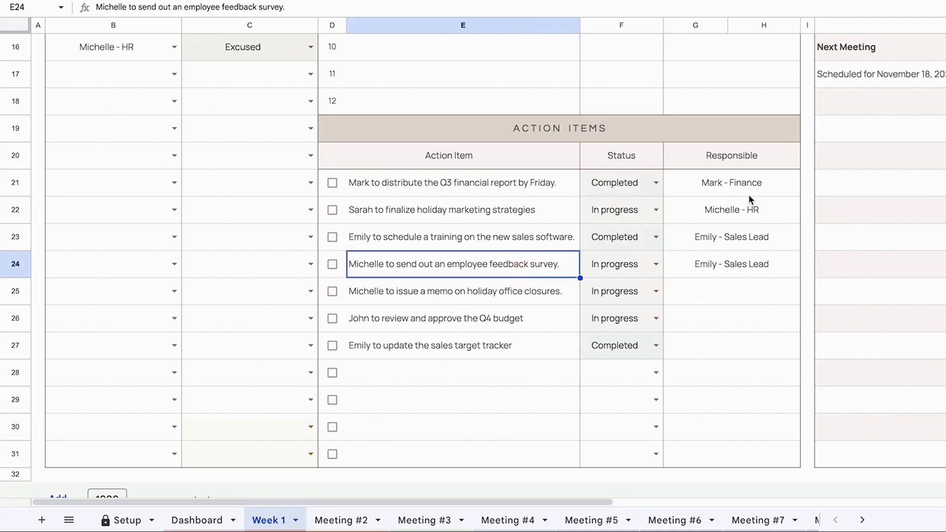
pyautogui.click(729, 182)
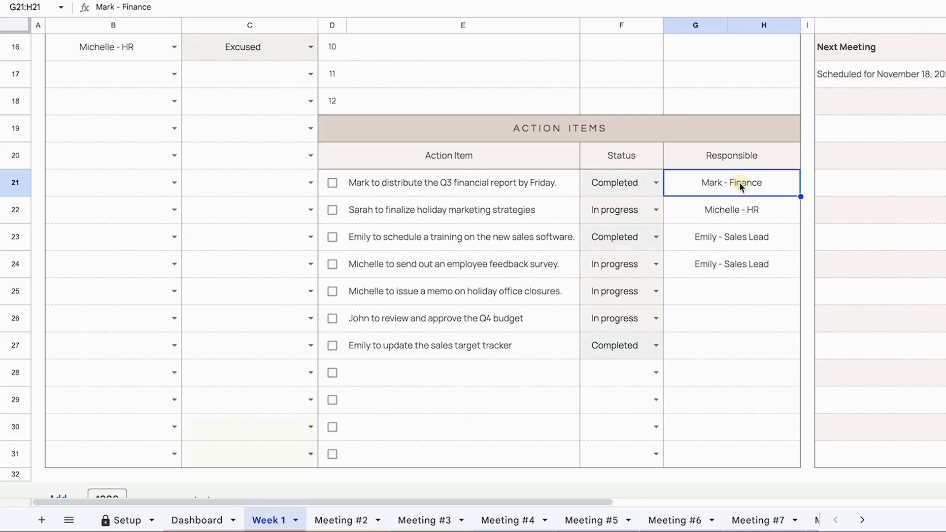
pyautogui.click(731, 237)
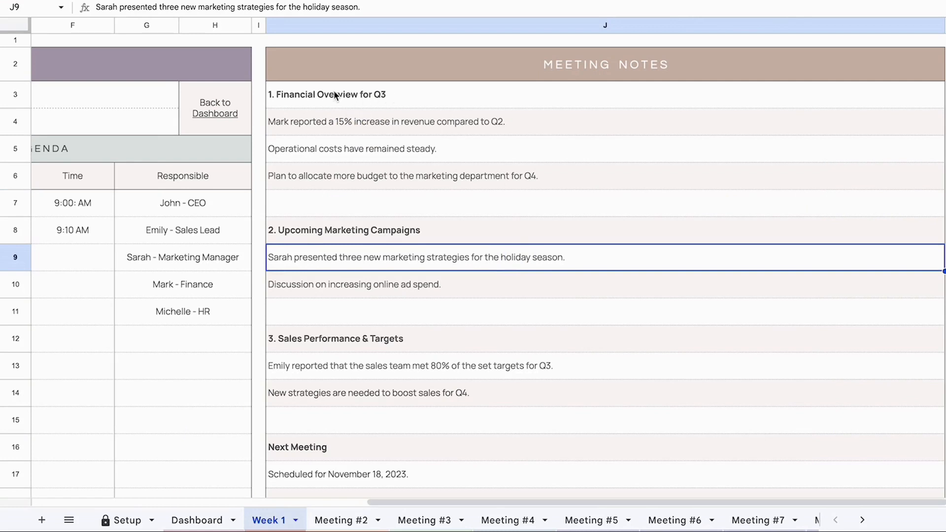
# Add 'Mark reported a 15% increase in revenue compared to Q2.' under Financial Overview for Q3, then go to Meeting #4.
pyautogui.click(332, 95)
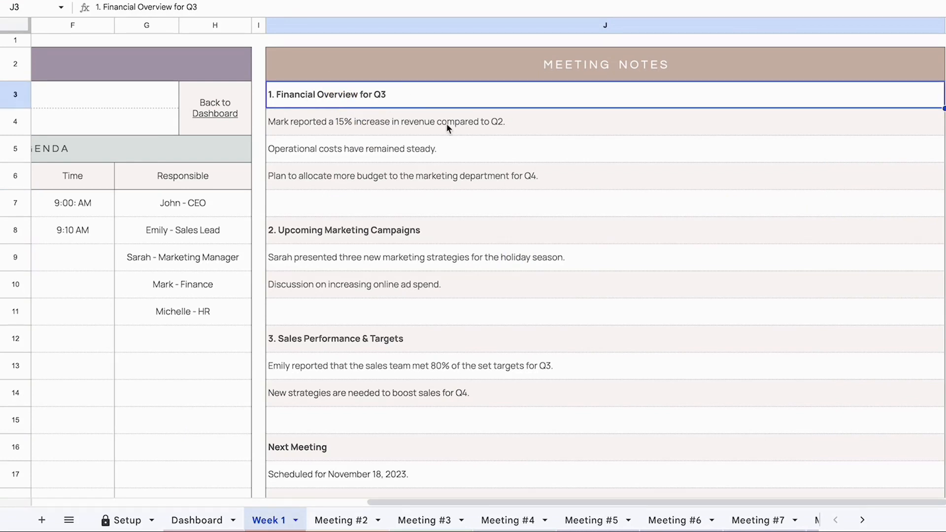
pyautogui.moveTo(405, 127)
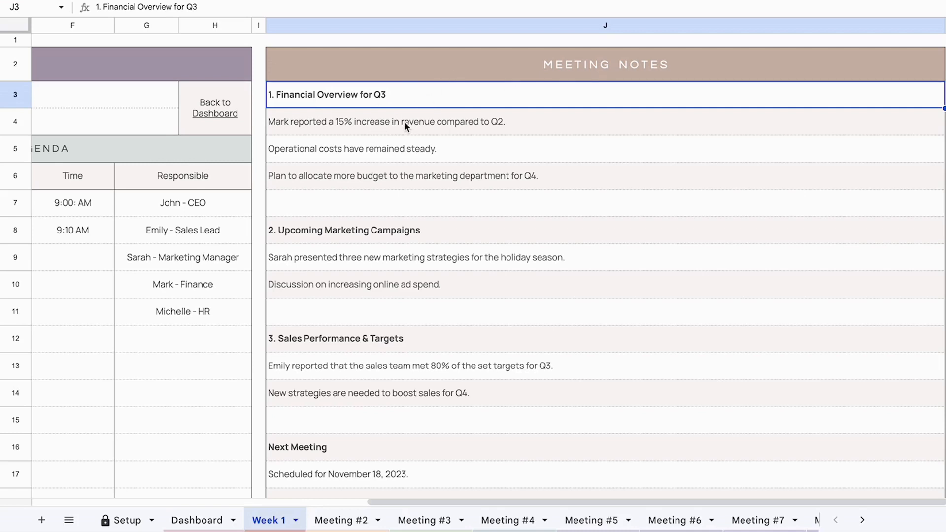
pyautogui.click(383, 121)
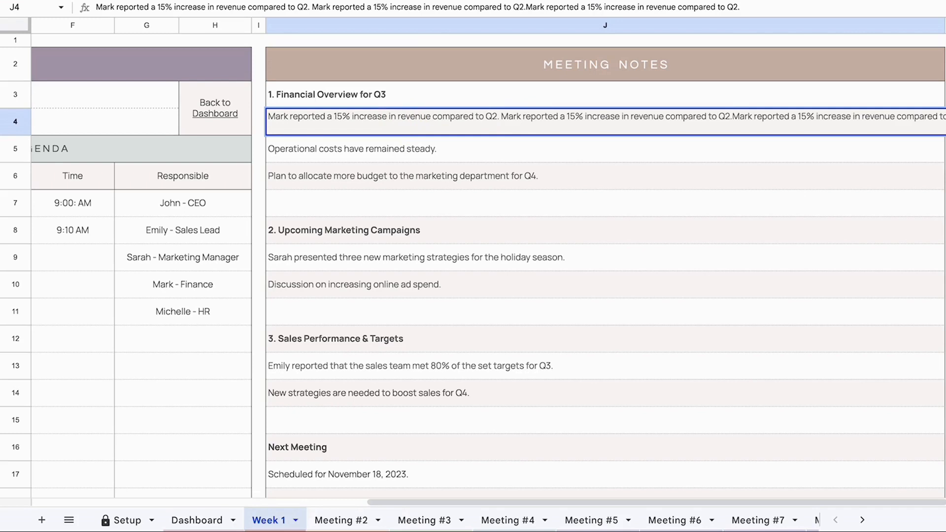
pyautogui.write('Mark reported a 15% increase in revenue compared to Q2.Mark reported a 15% increase in revenue compared to Q2.Mark reported a 15% increase in')
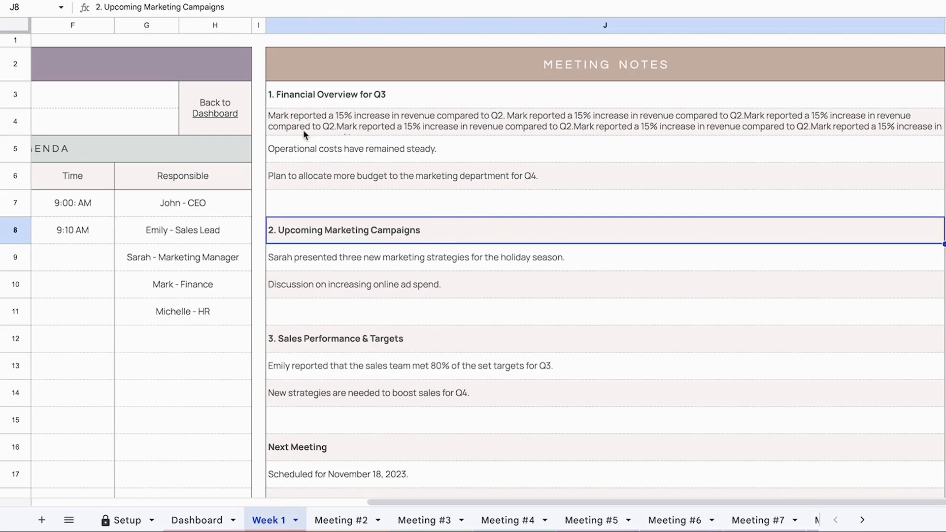
pyautogui.moveTo(375, 141)
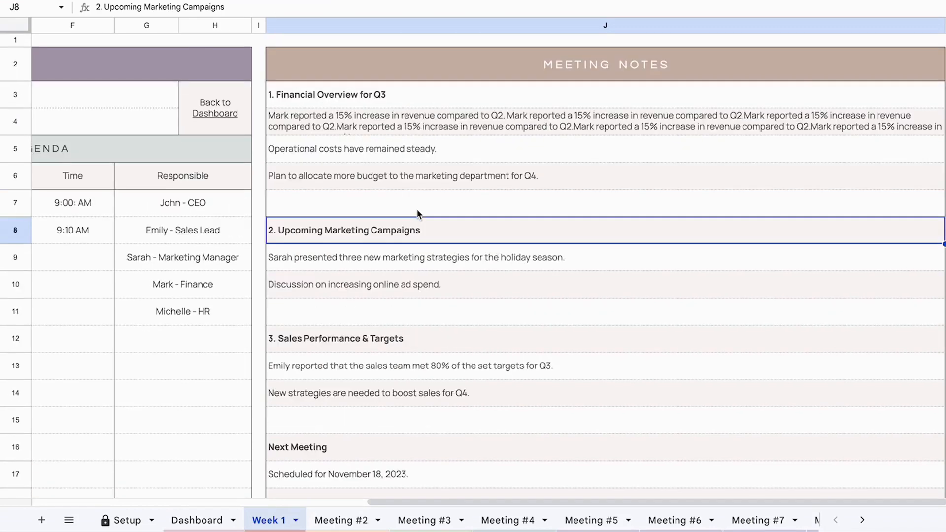
pyautogui.click(508, 519)
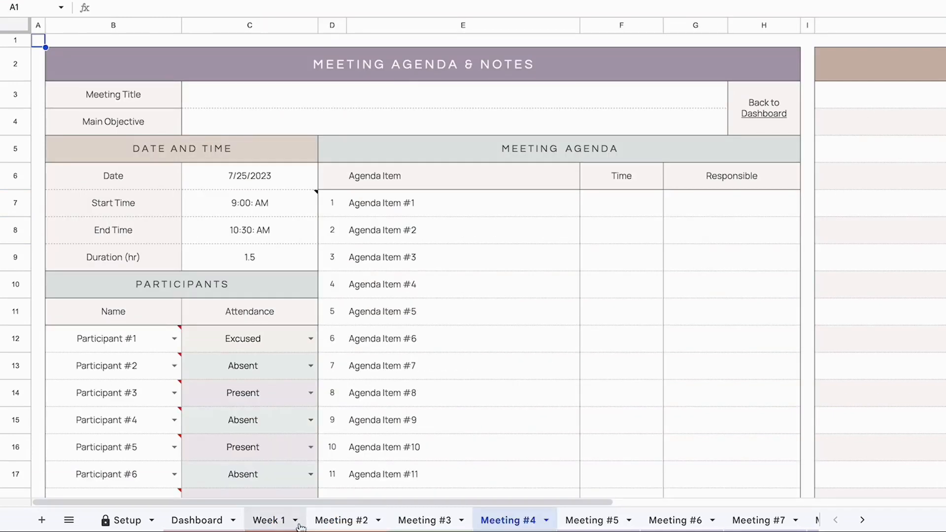
pyautogui.click(342, 519)
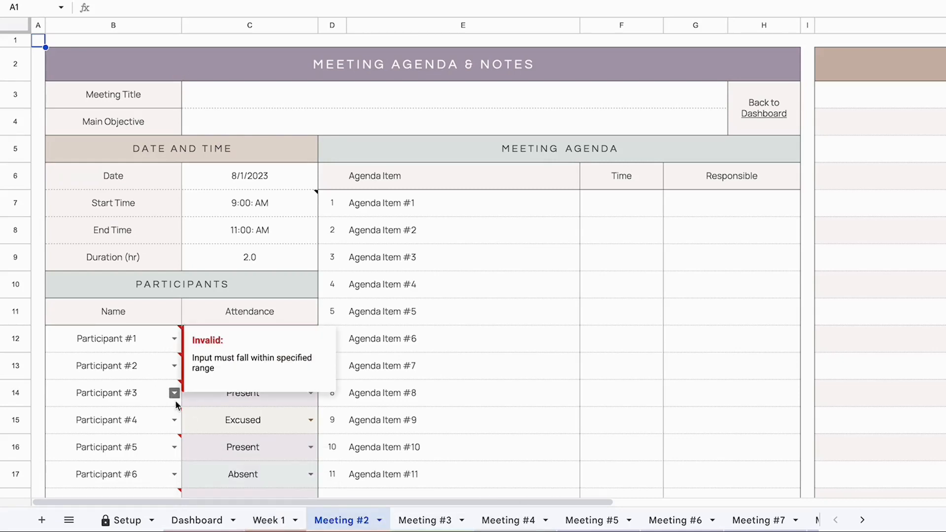
pyautogui.scroll(-3)
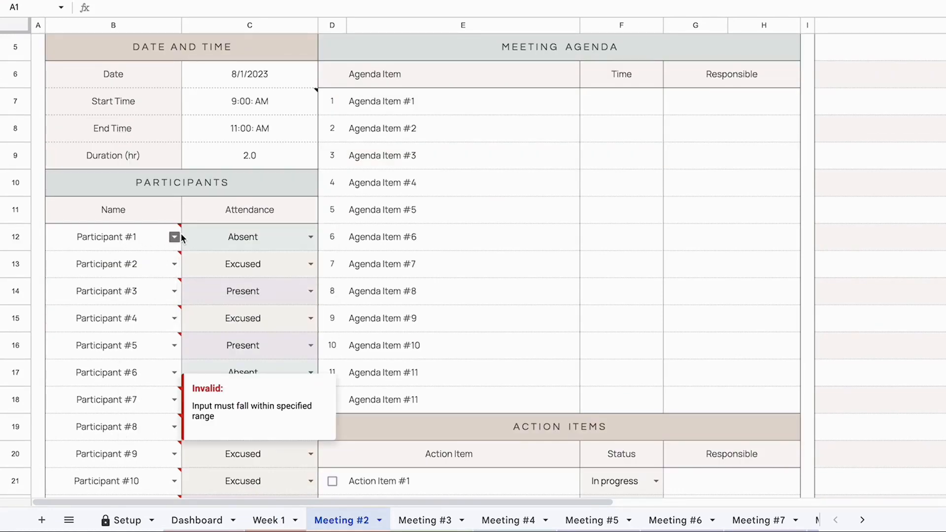
pyautogui.write('Johnson Malbt')
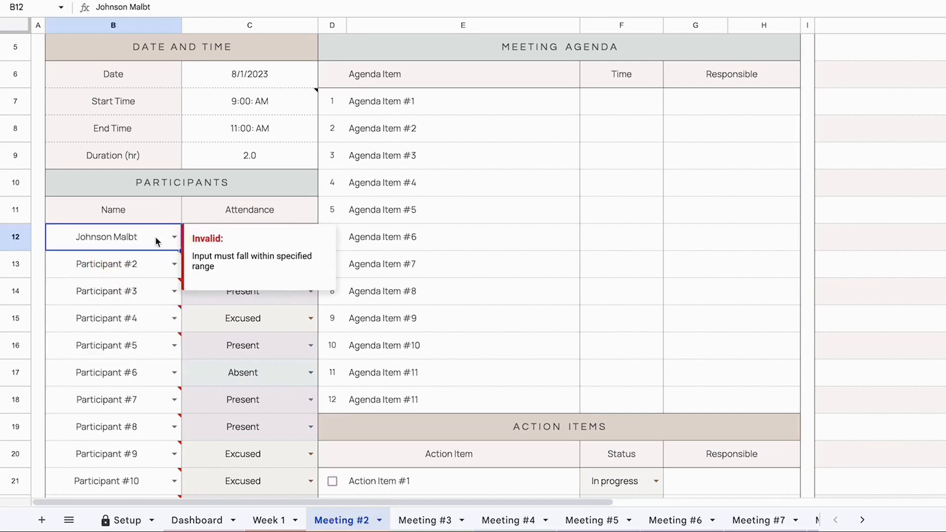
pyautogui.click(113, 264)
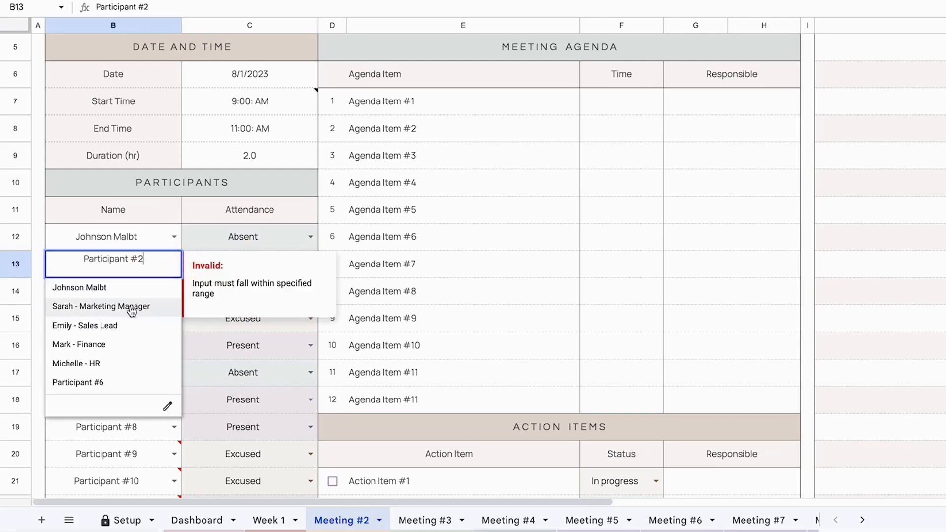
pyautogui.moveTo(130, 316)
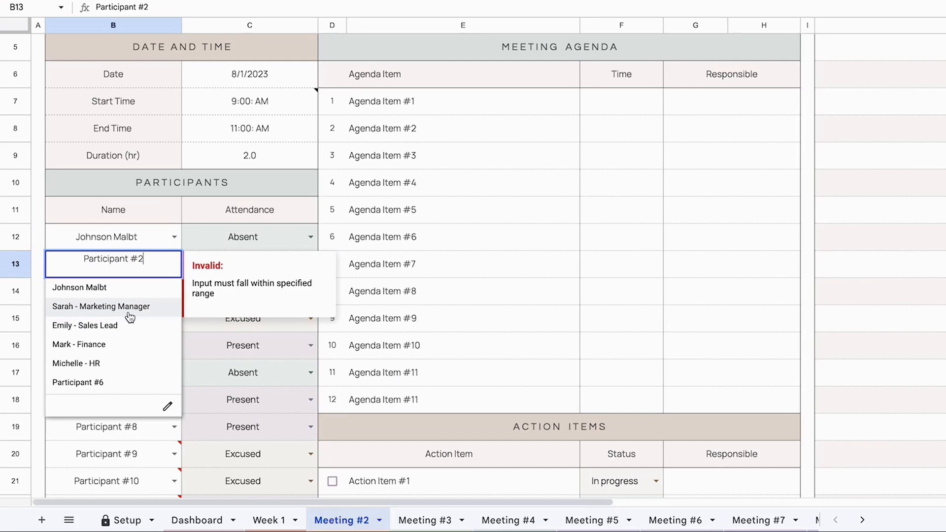
pyautogui.click(268, 520)
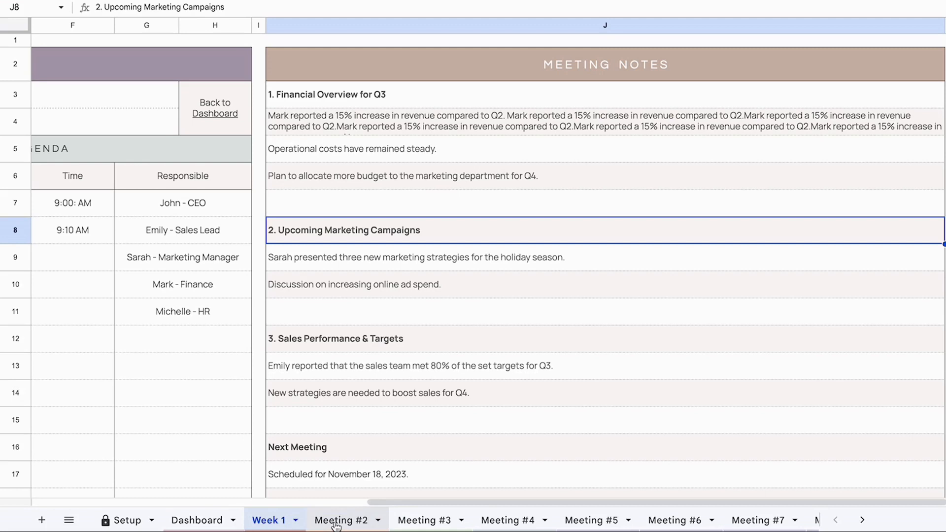
pyautogui.moveTo(382, 525)
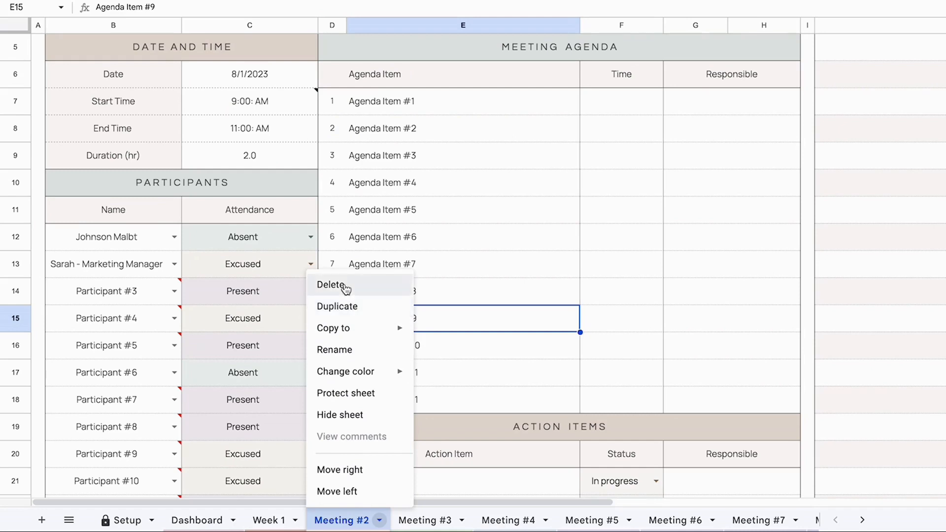
pyautogui.moveTo(344, 305)
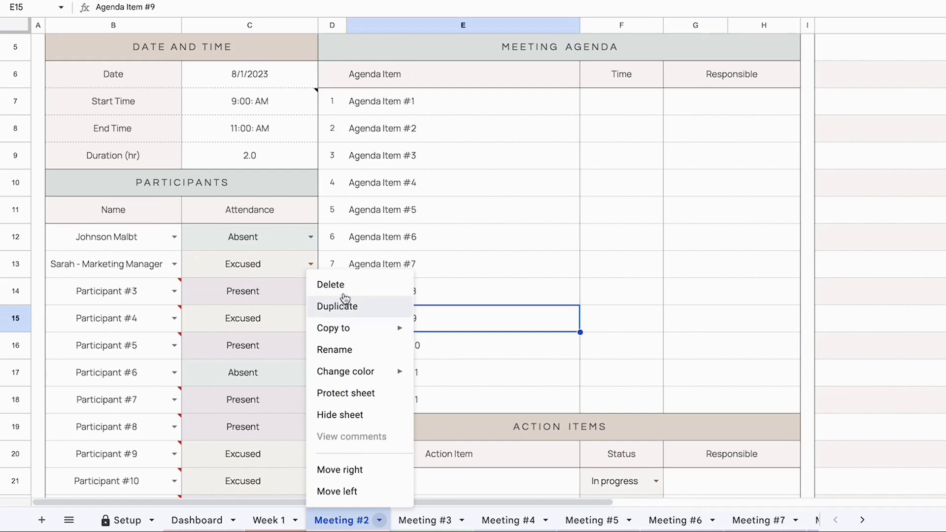
pyautogui.moveTo(339, 379)
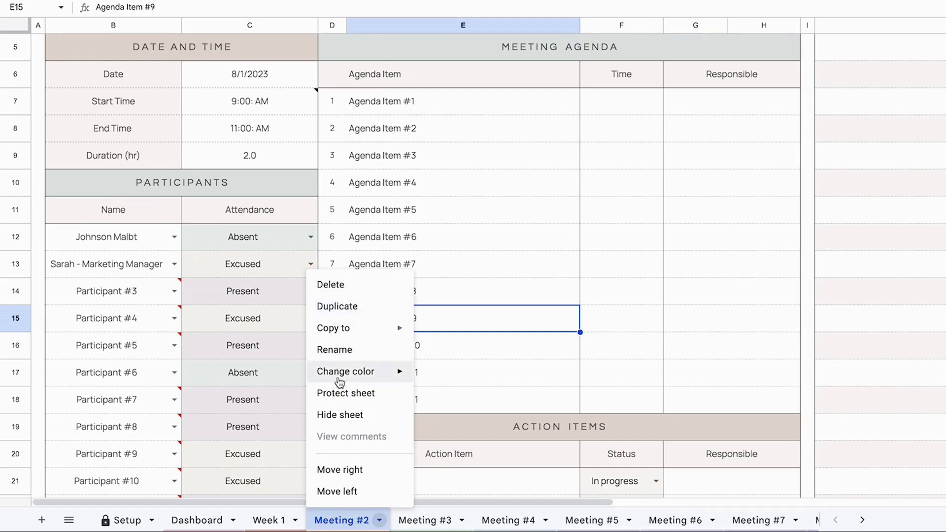
pyautogui.moveTo(337, 306)
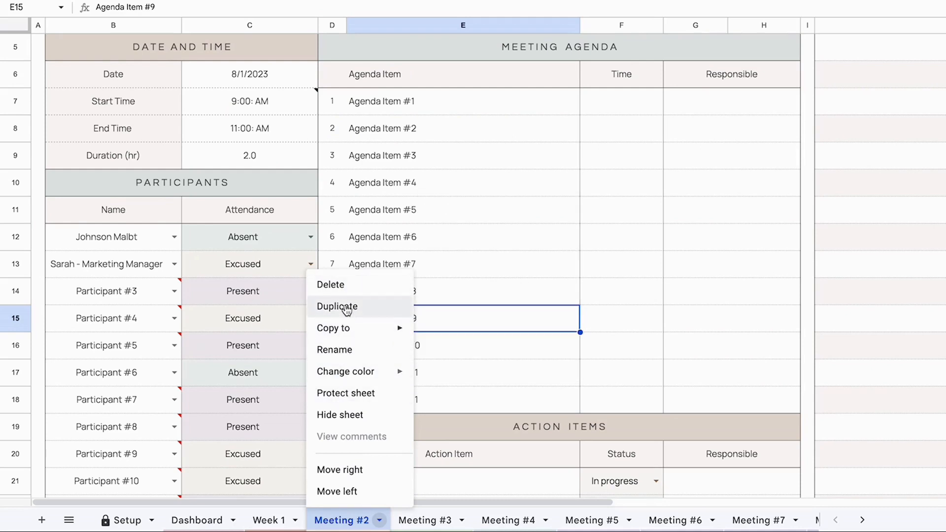
pyautogui.moveTo(338, 349)
pyautogui.write('Week 2')
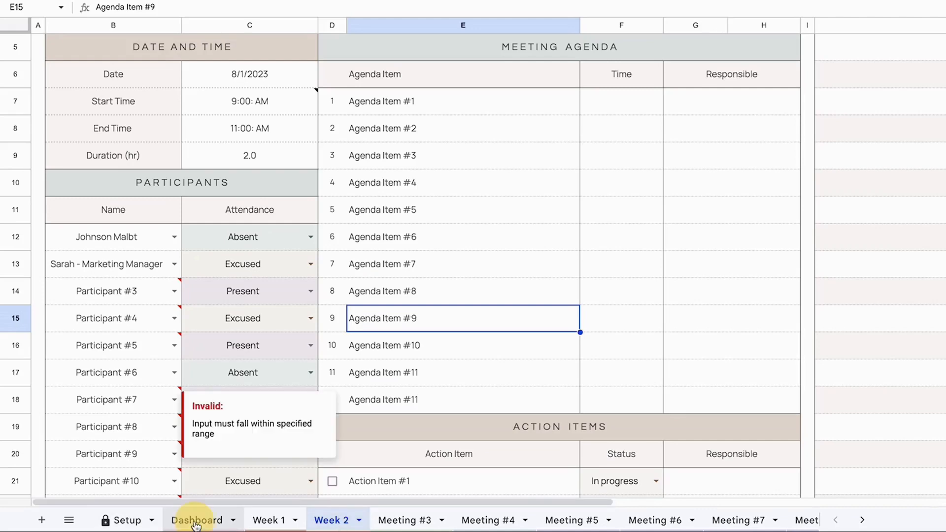
# Return to the Dashboard sheet to check the Meeting #2 link target.
pyautogui.click(197, 521)
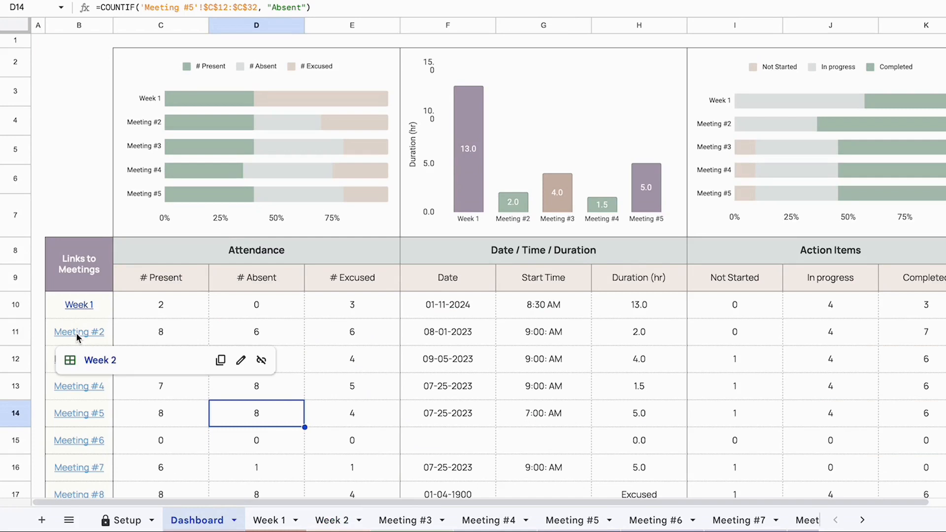
pyautogui.moveTo(96, 361)
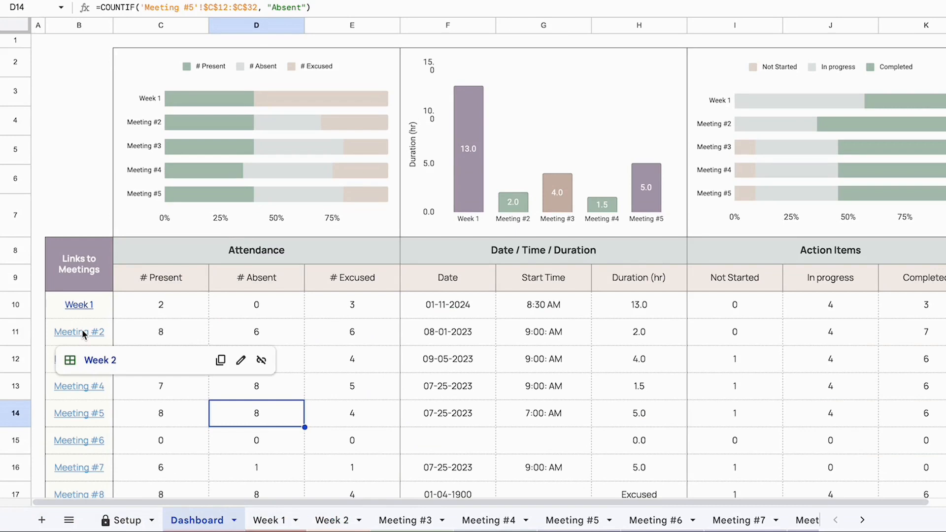
pyautogui.moveTo(76, 340)
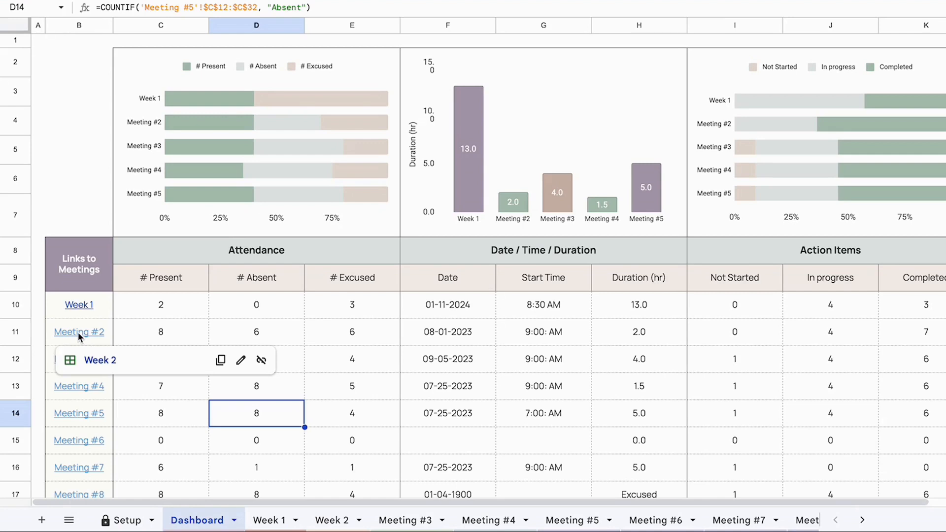
pyautogui.moveTo(189, 360)
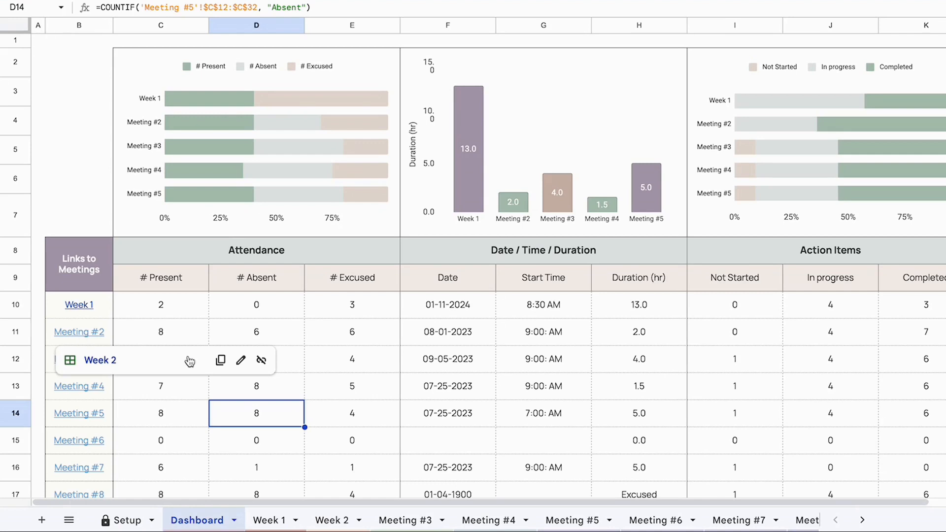
pyautogui.moveTo(240, 360)
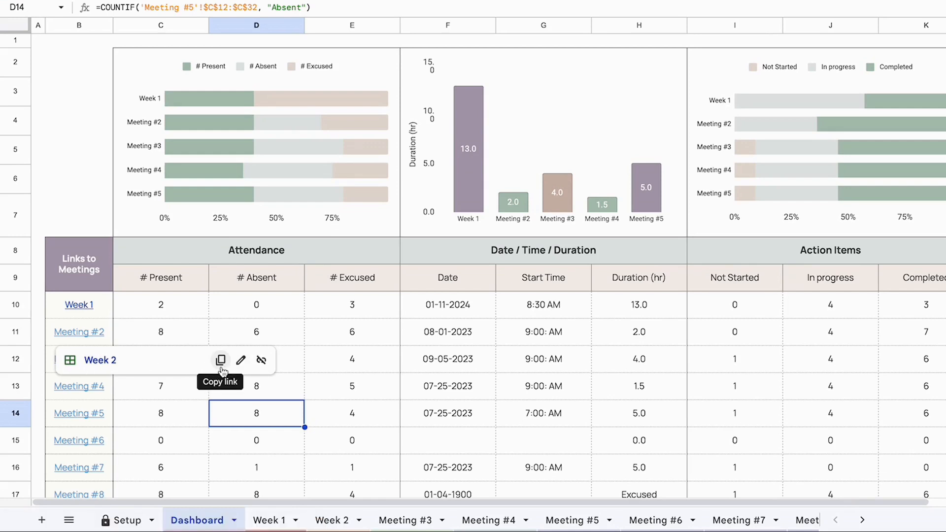
pyautogui.moveTo(261, 361)
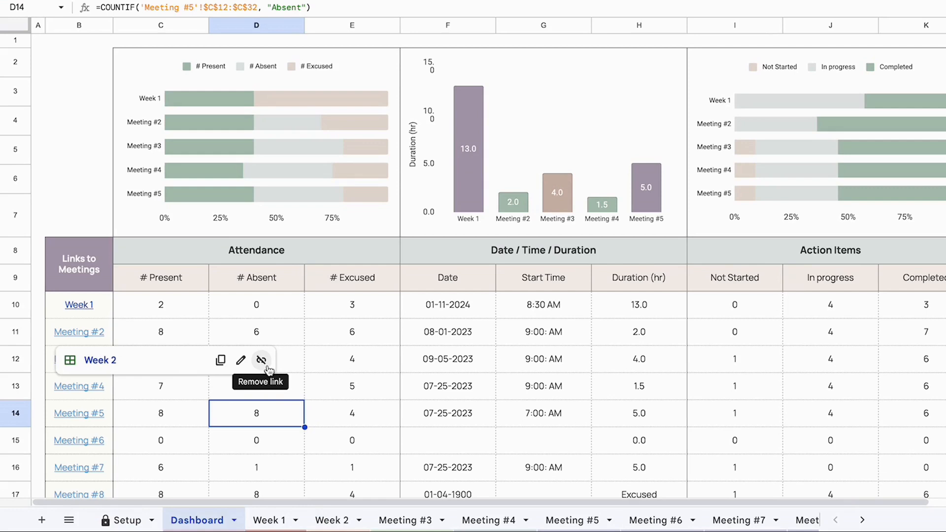
pyautogui.moveTo(240, 361)
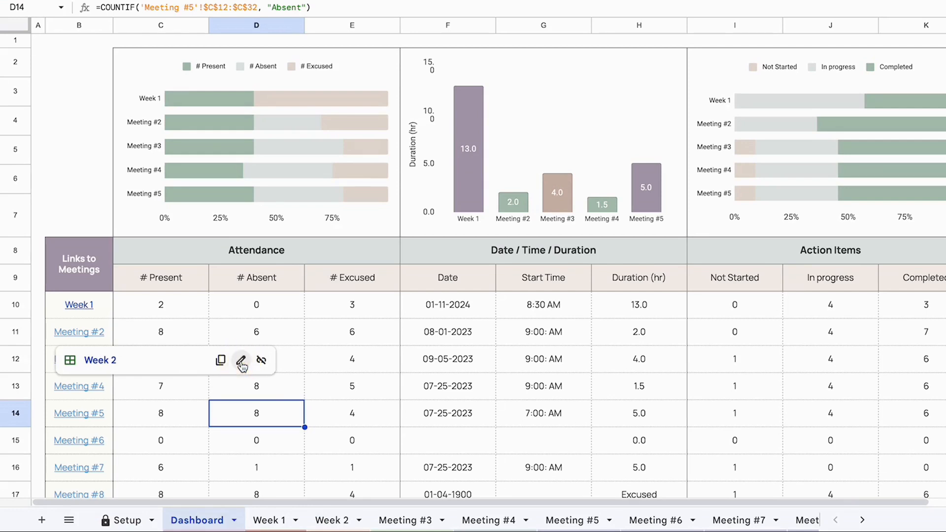
# Bring up the Meeting #2 link for editing, confirming it targets Week 2.
pyautogui.click(242, 361)
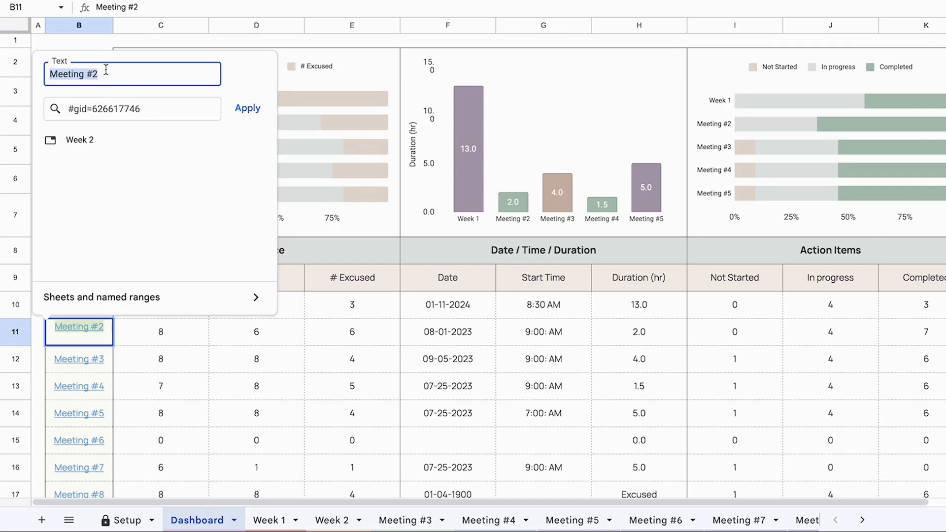
pyautogui.moveTo(79, 169)
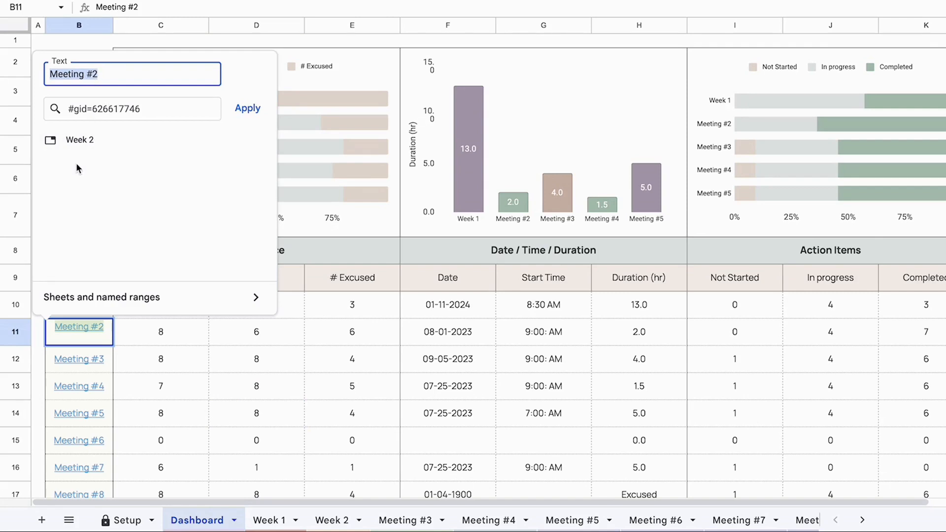
pyautogui.moveTo(78, 139)
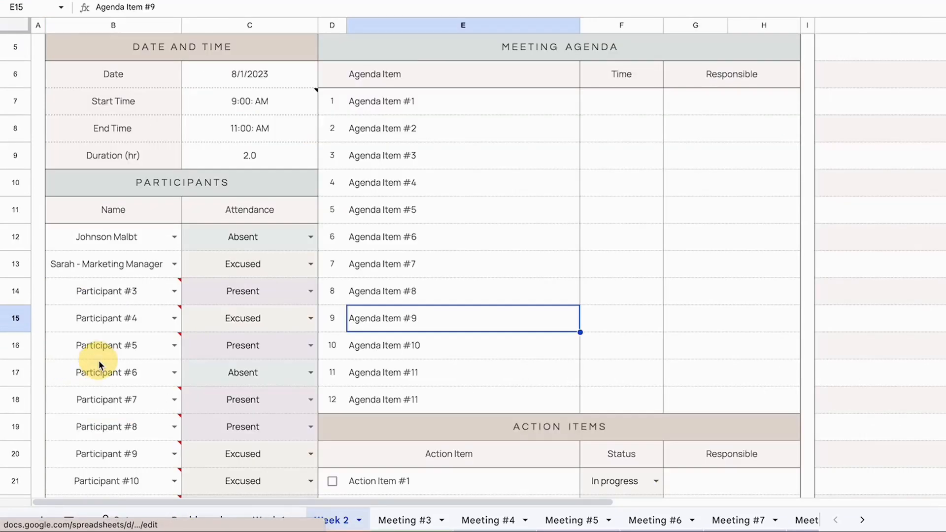
# Review the Instructions sheet of the Monthly Meeting Notes V1.0 template.
pyautogui.click(142, 520)
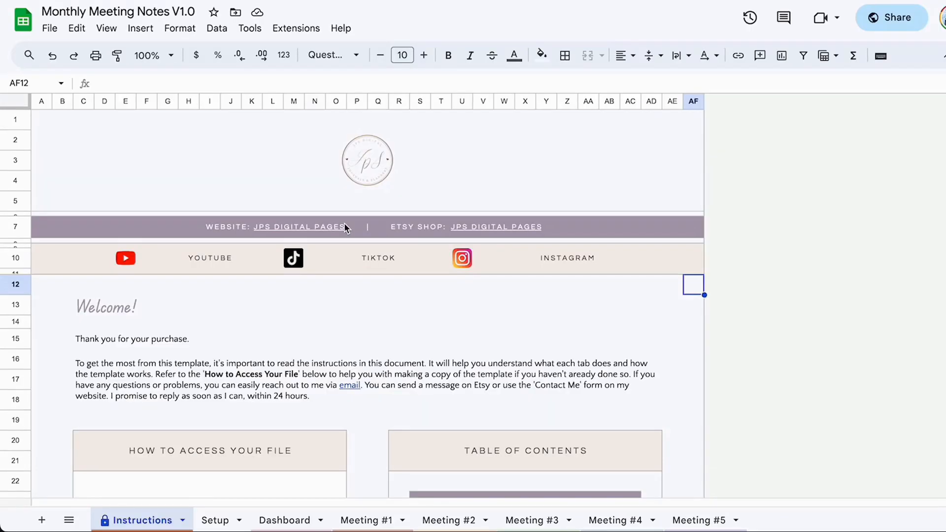
pyautogui.moveTo(677, 155)
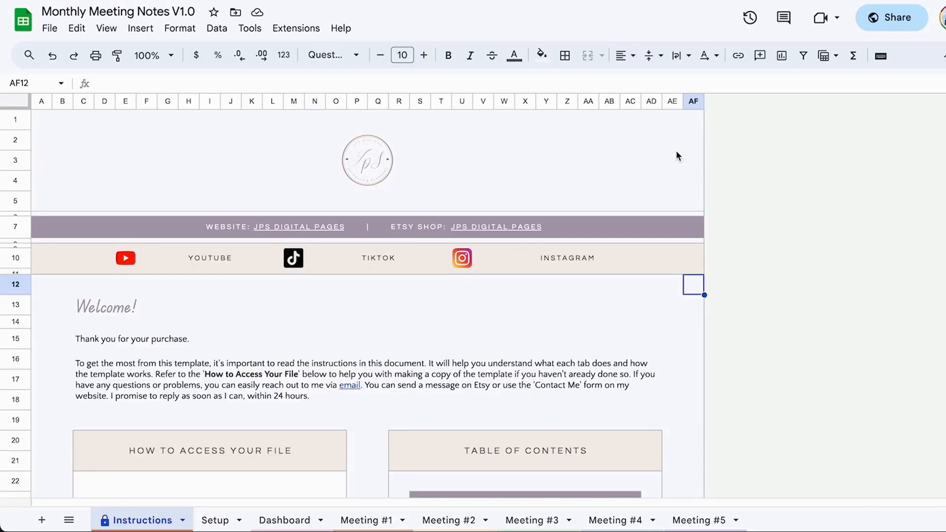
pyautogui.moveTo(457, 371)
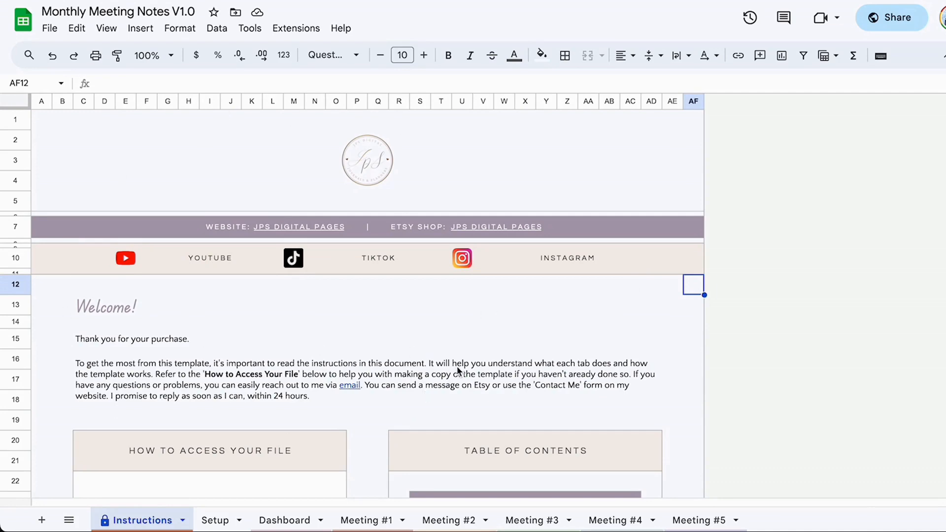
pyautogui.moveTo(296, 316)
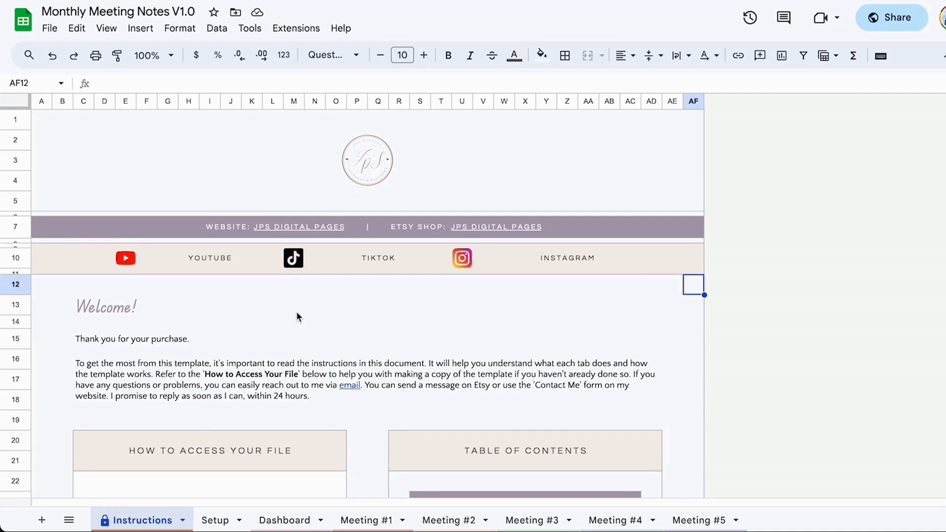
pyautogui.scroll(-3)
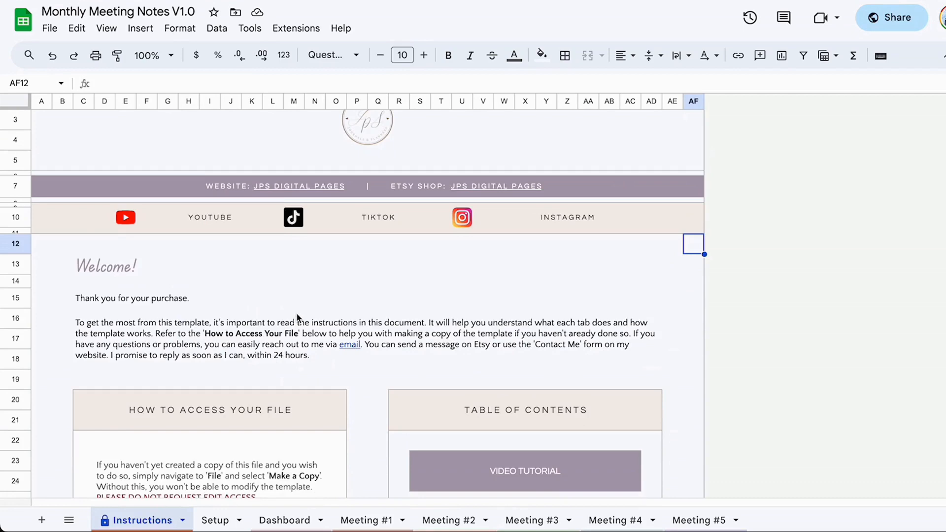
pyautogui.scroll(-3)
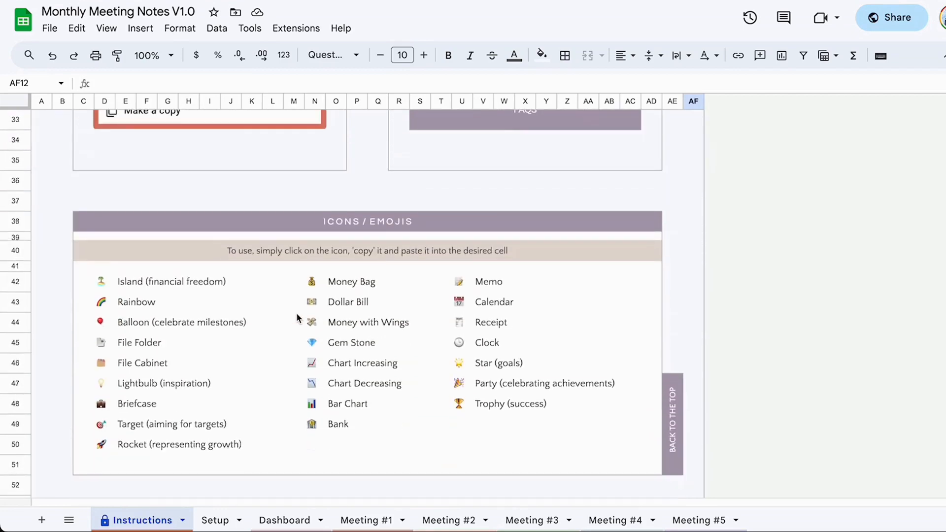
pyautogui.scroll(-3)
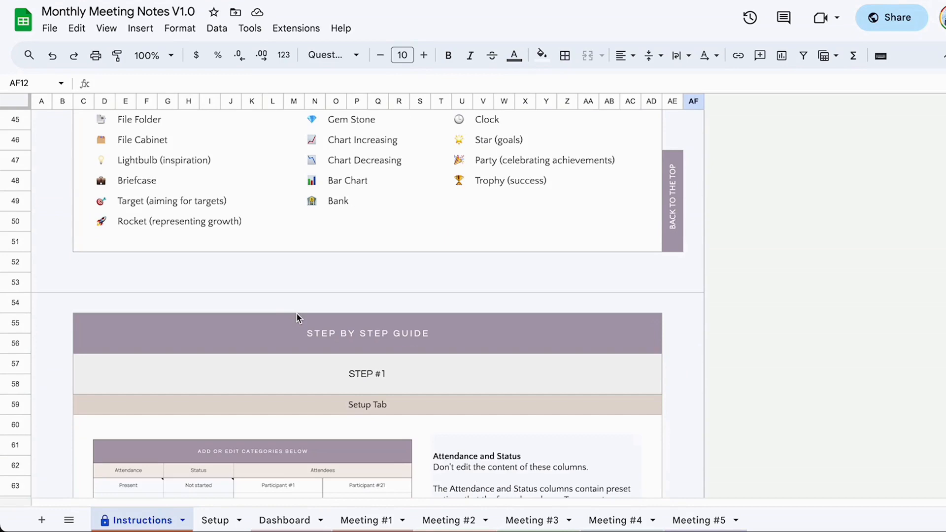
pyautogui.scroll(-3)
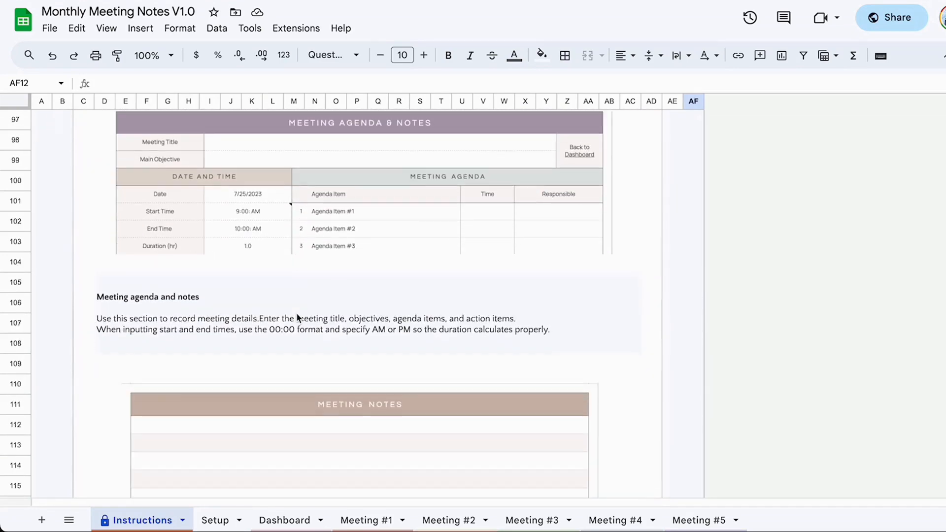
pyautogui.scroll(-3)
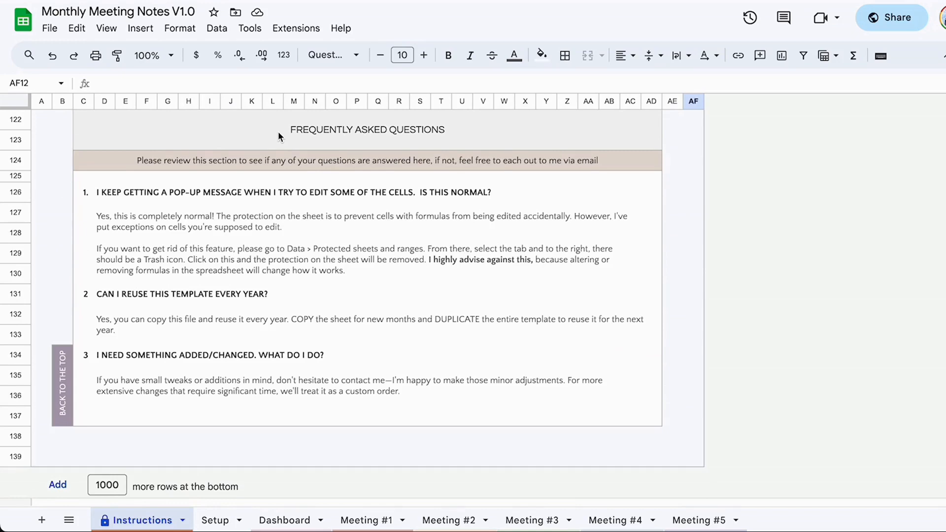
pyautogui.scroll(3)
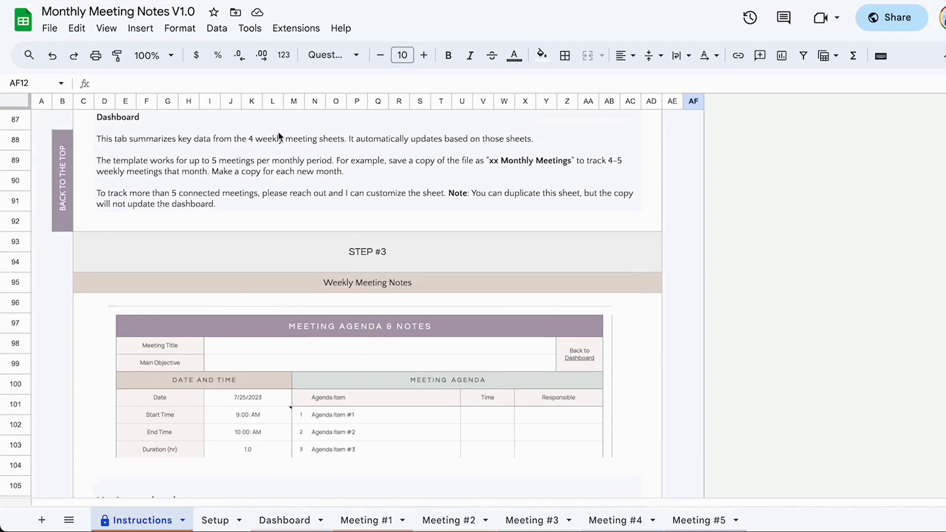
pyautogui.moveTo(279, 137)
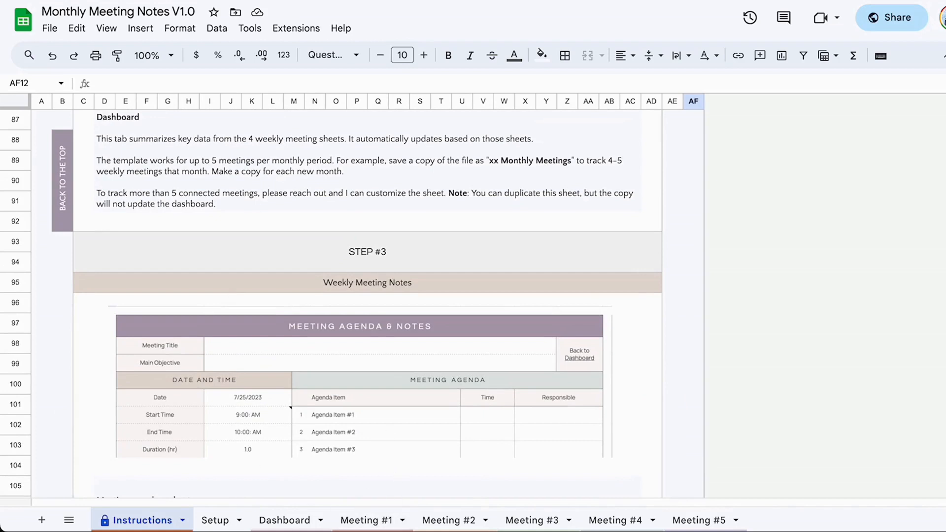
# Switch to the Dashboard of the V1.1_10 meetings file charting Meetings #1–#10.
pyautogui.click(283, 520)
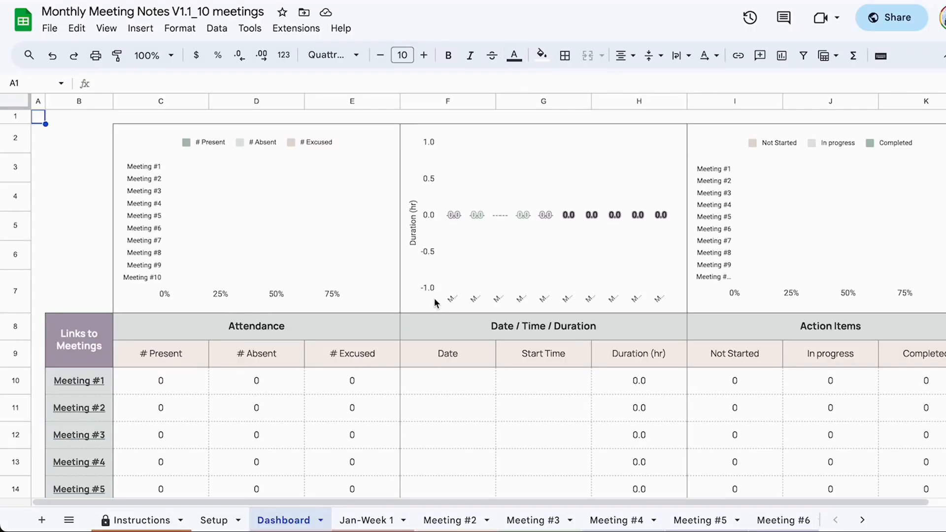